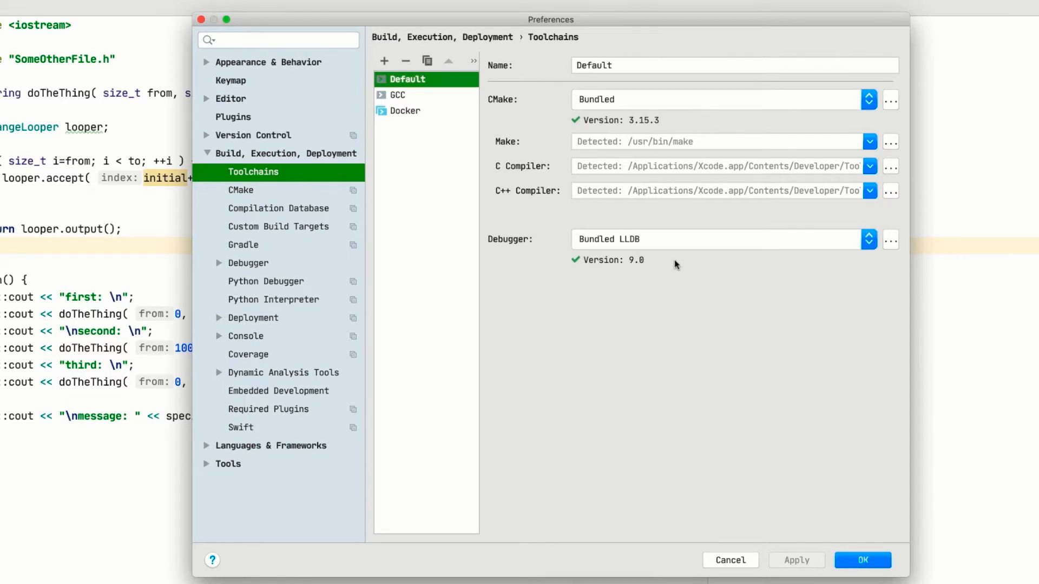
Keep Bundled LLDB as the Default toolchain's debugger, then view the GCC toolchain's settings
{"action": "left_click", "coordinate": [868, 239]}
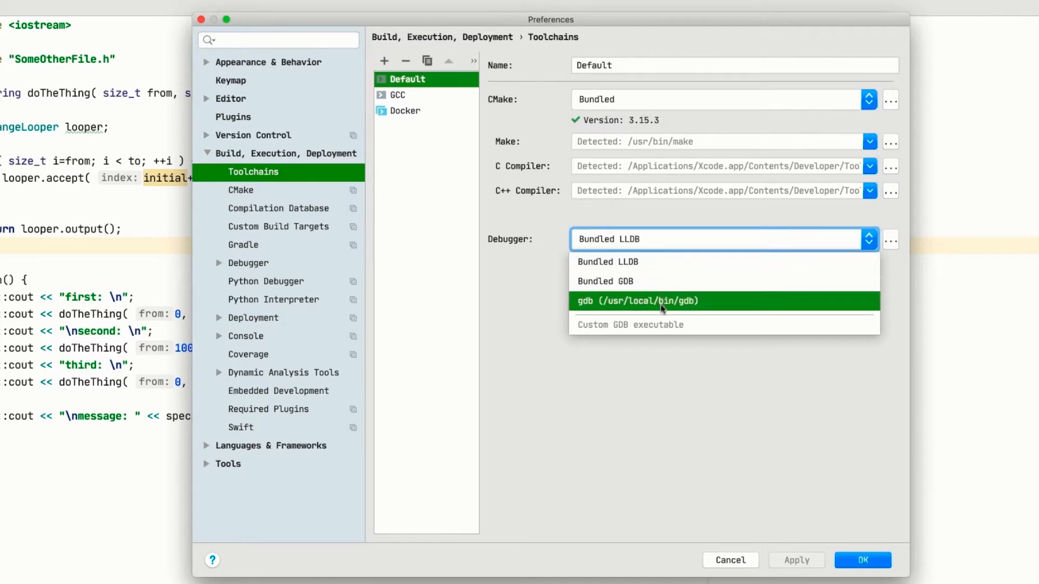
{"action": "left_click", "coordinate": [605, 260]}
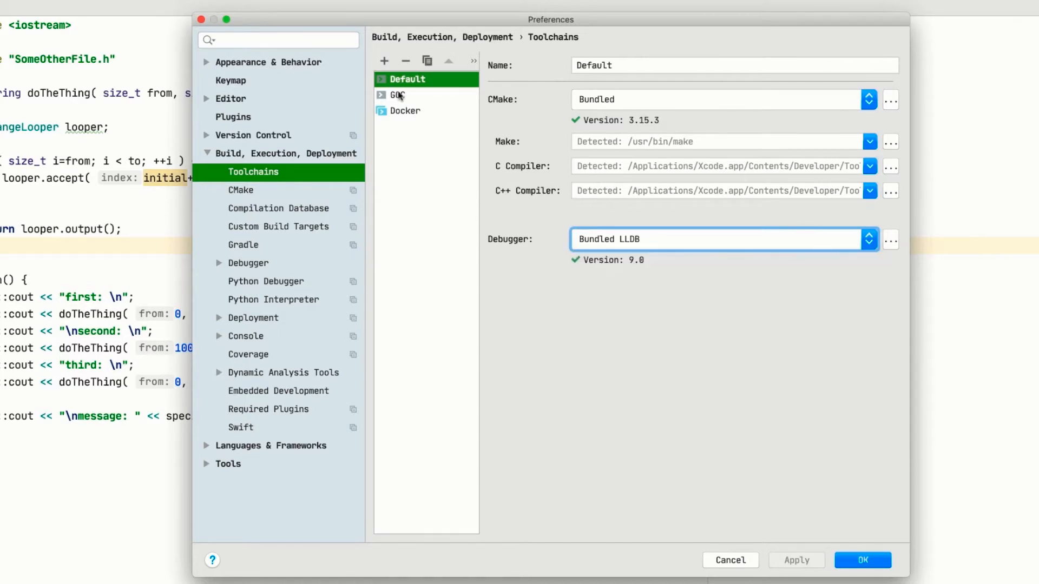
{"action": "left_click", "coordinate": [396, 95]}
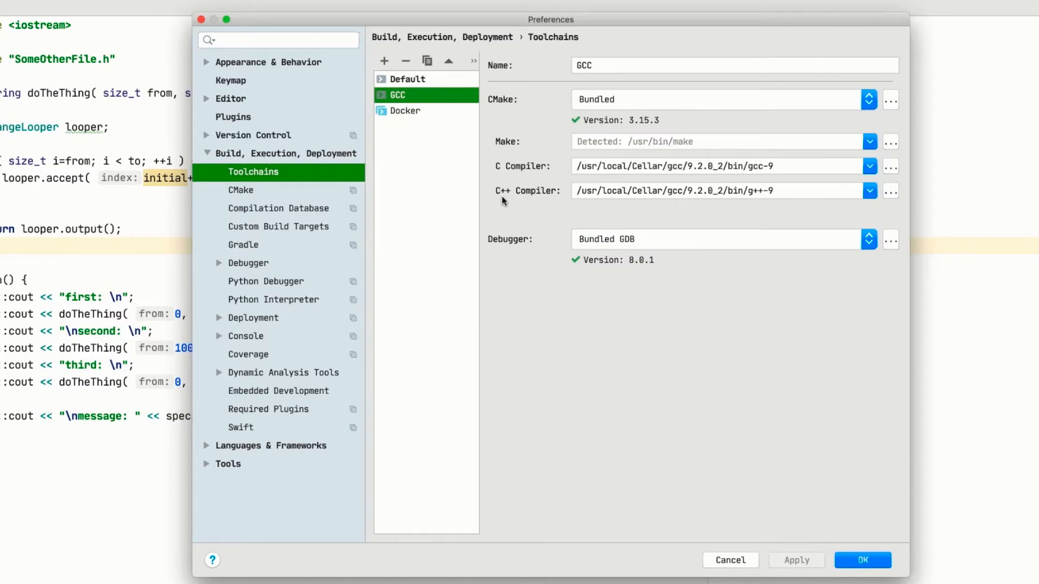
{"action": "left_click", "coordinate": [862, 559]}
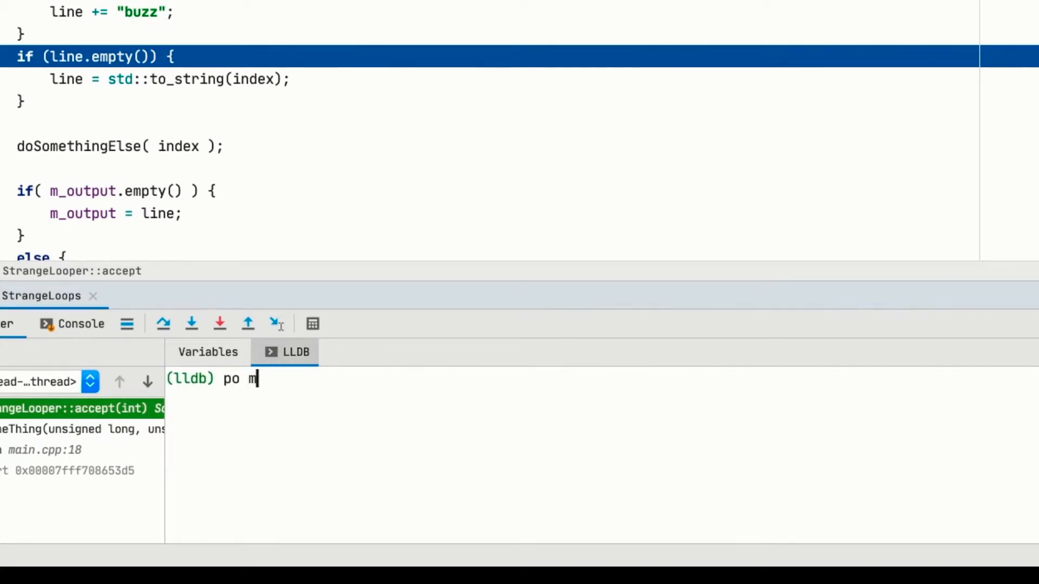
Print m_output with 'po' in the LLDB console, then step over past the assignment
{"action": "key", "text": "Return"}
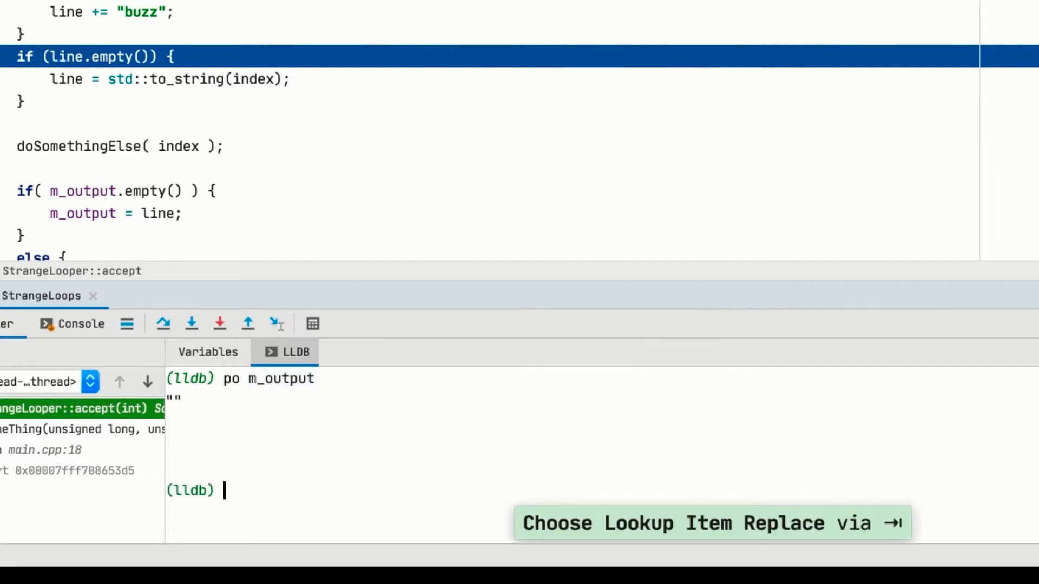
{"action": "left_click", "coordinate": [179, 425]}
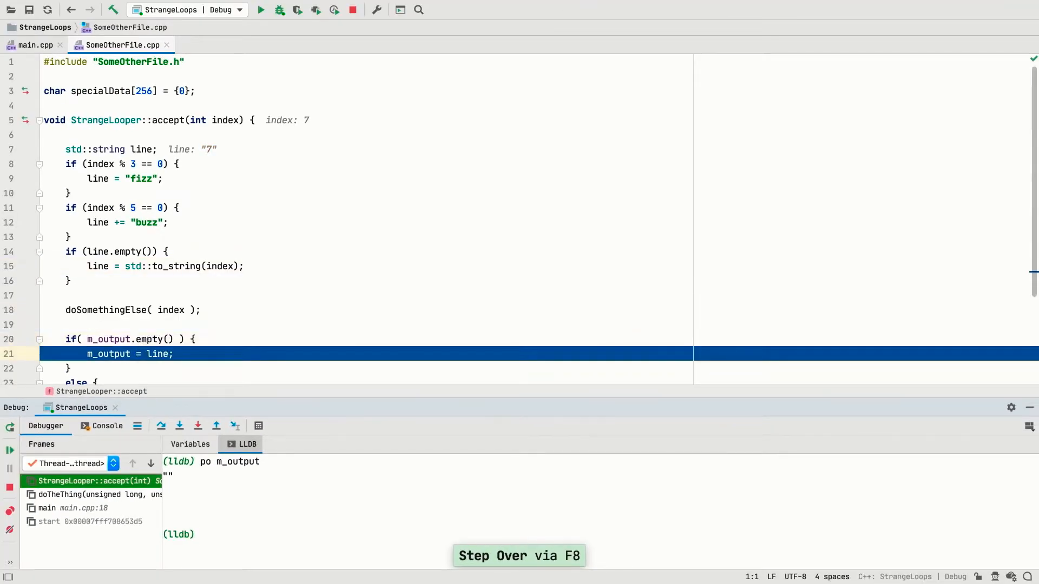
{"action": "key", "text": "F8"}
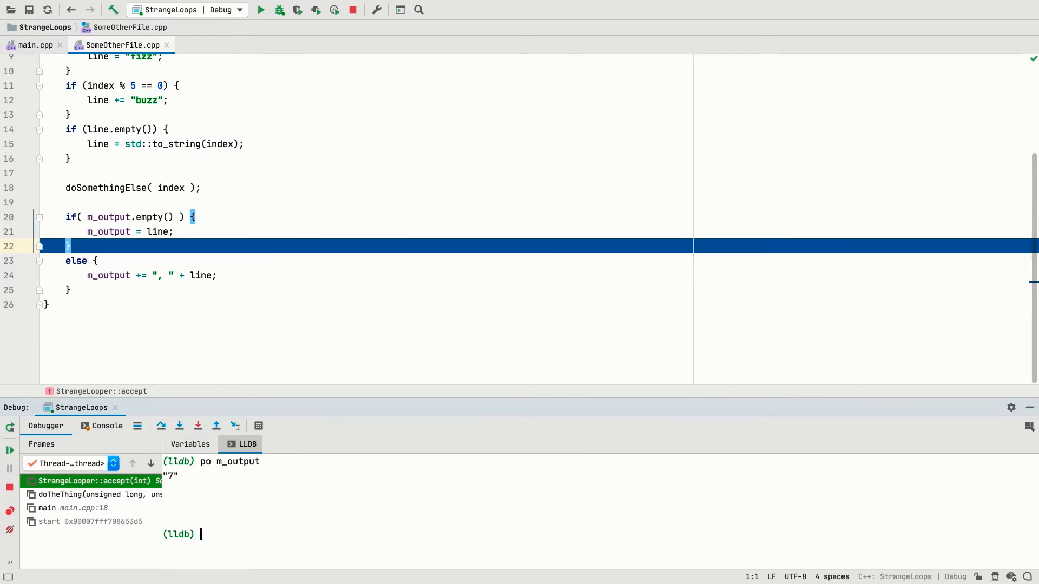
Show local Variables and add a breakpoint on line 24, stopping at index 15 with line 'fizzbuzz'
{"action": "left_click", "coordinate": [189, 444]}
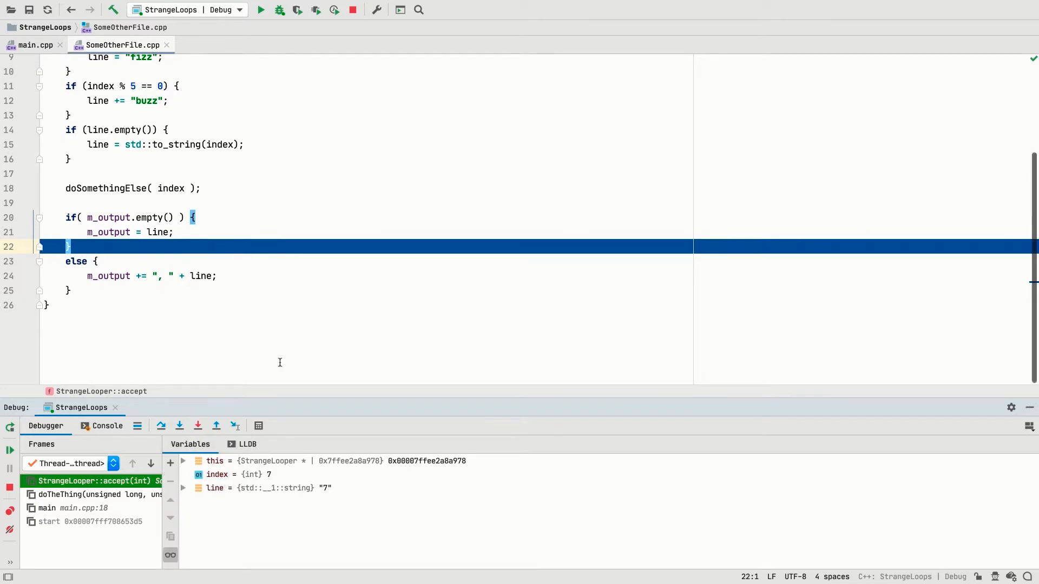
{"action": "scroll", "scroll_direction": "up", "scroll_amount": 3}
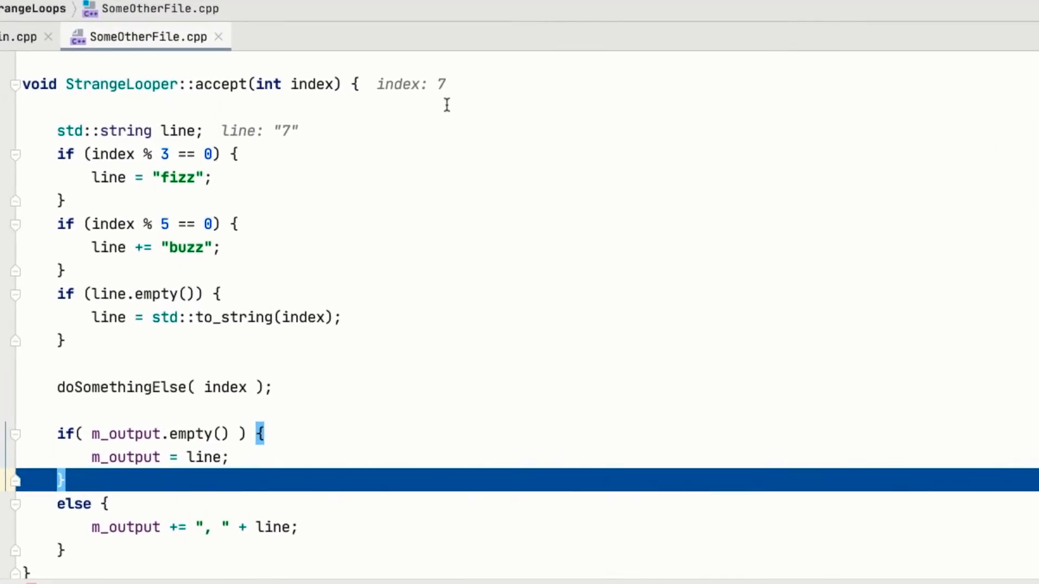
{"action": "left_click", "coordinate": [24, 36]}
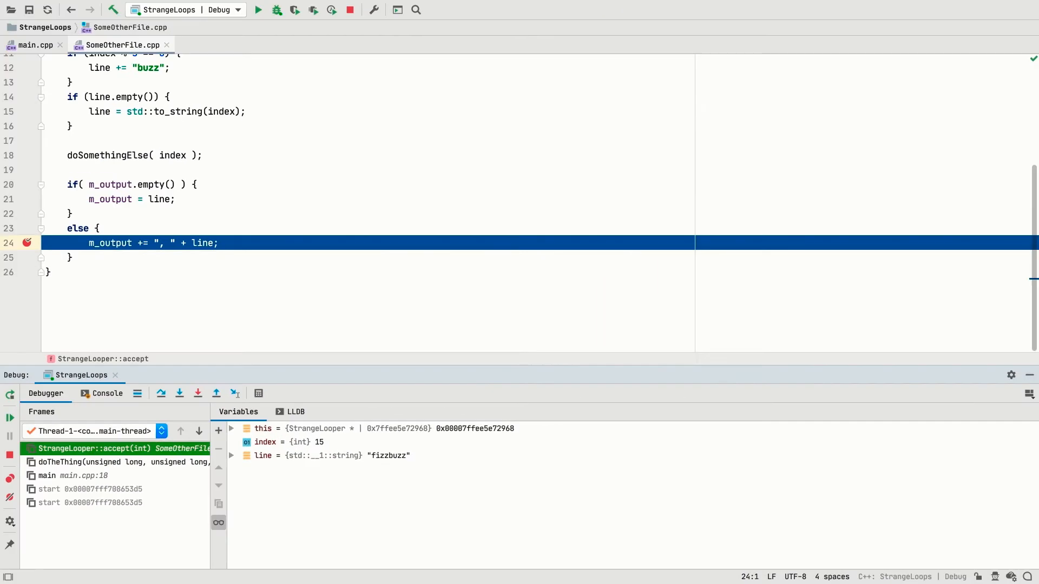
{"action": "mouse_move", "coordinate": [468, 195]}
{"action": "type", "text": "line"}
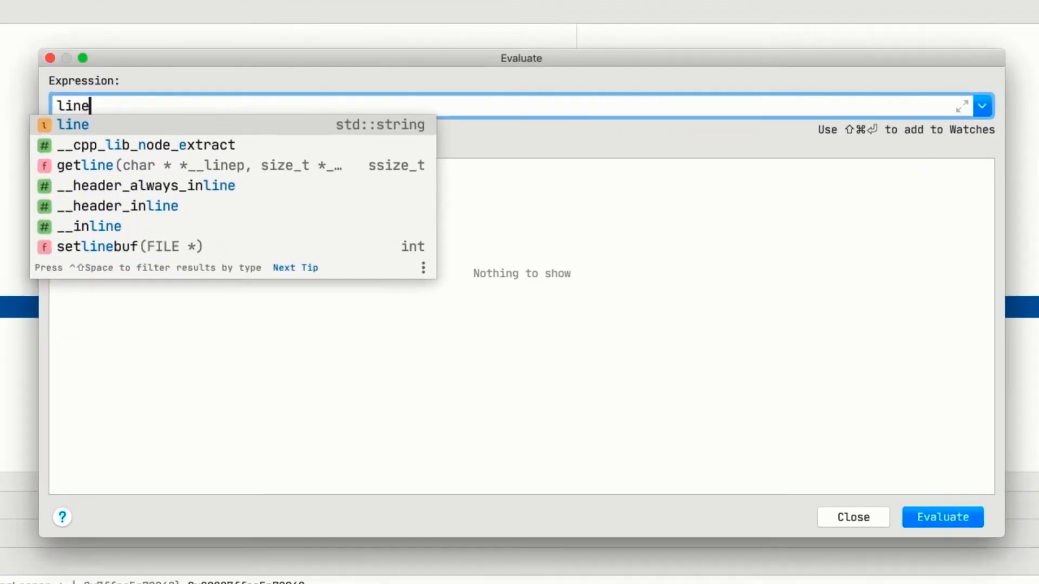
Evaluate line.c_str()+1, add the result to Watches, and resume to the next stop
{"action": "type", "text": ".c_str()+1"}
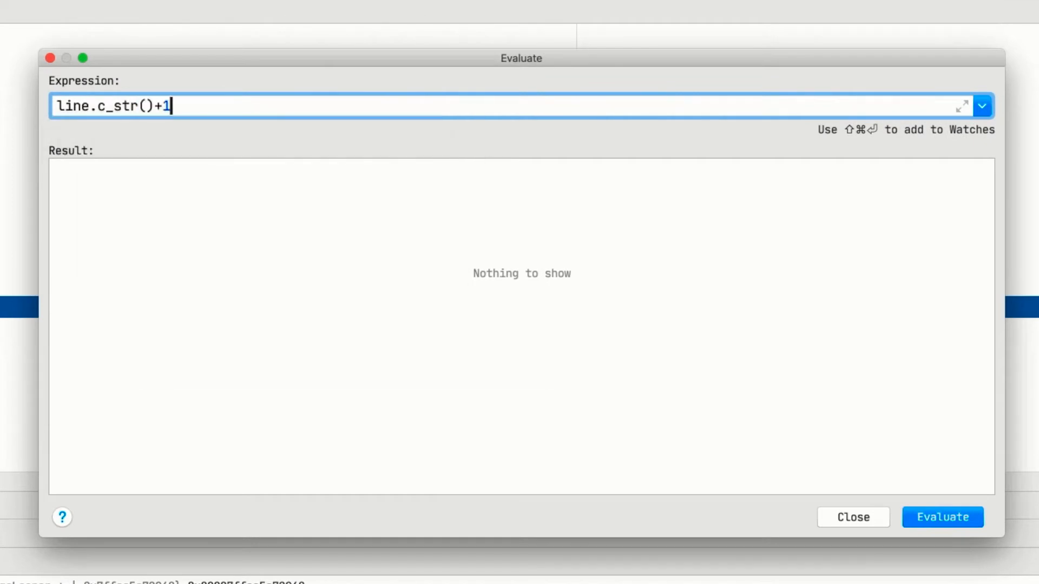
{"action": "left_click", "coordinate": [942, 517]}
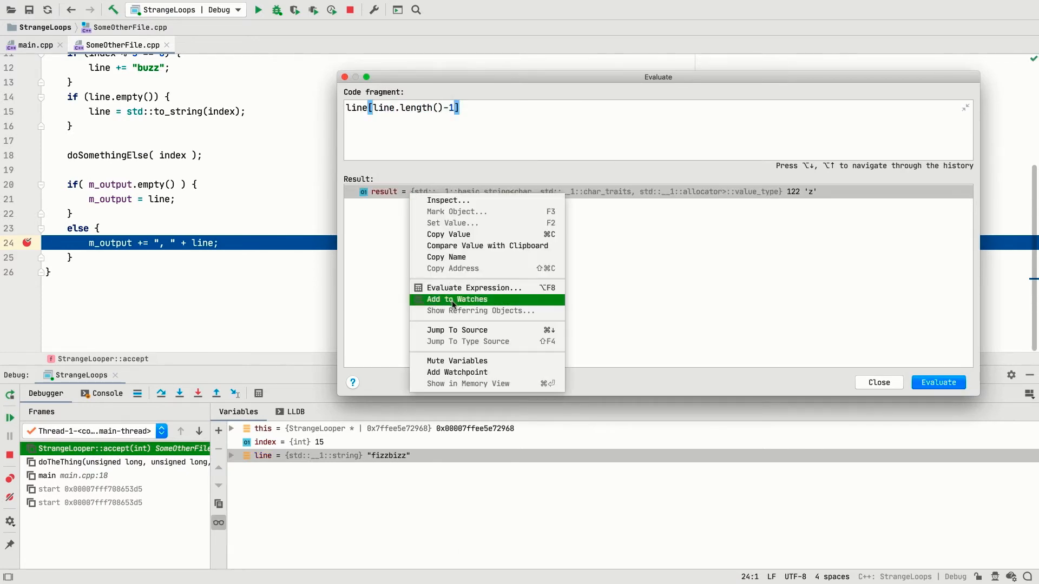
{"action": "left_click", "coordinate": [457, 299]}
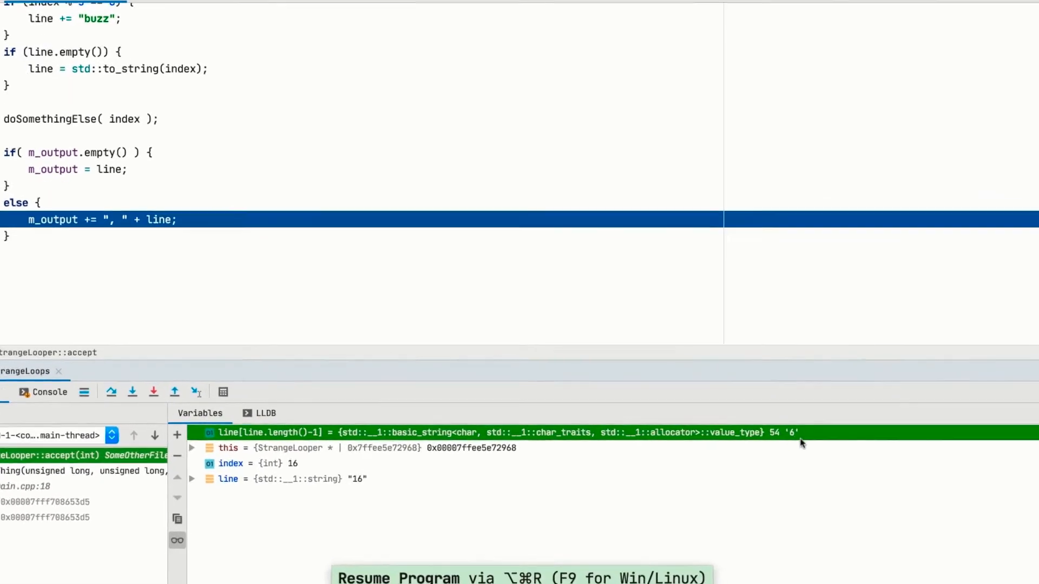
{"action": "left_click", "coordinate": [153, 392]}
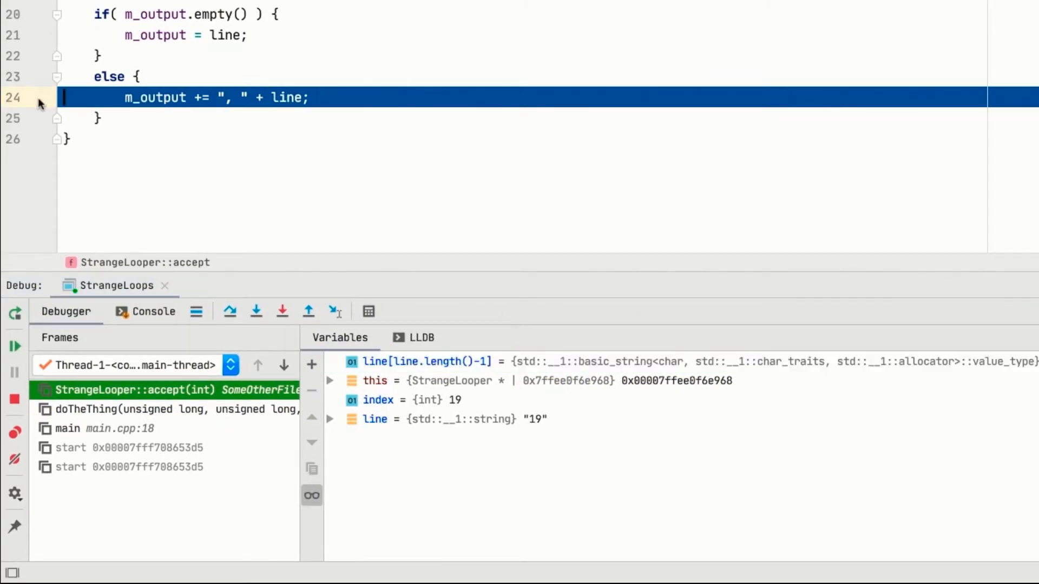
Add the line 24 breakpoint, open its settings, and toggle it disabled then enabled
{"action": "left_click", "coordinate": [39, 97]}
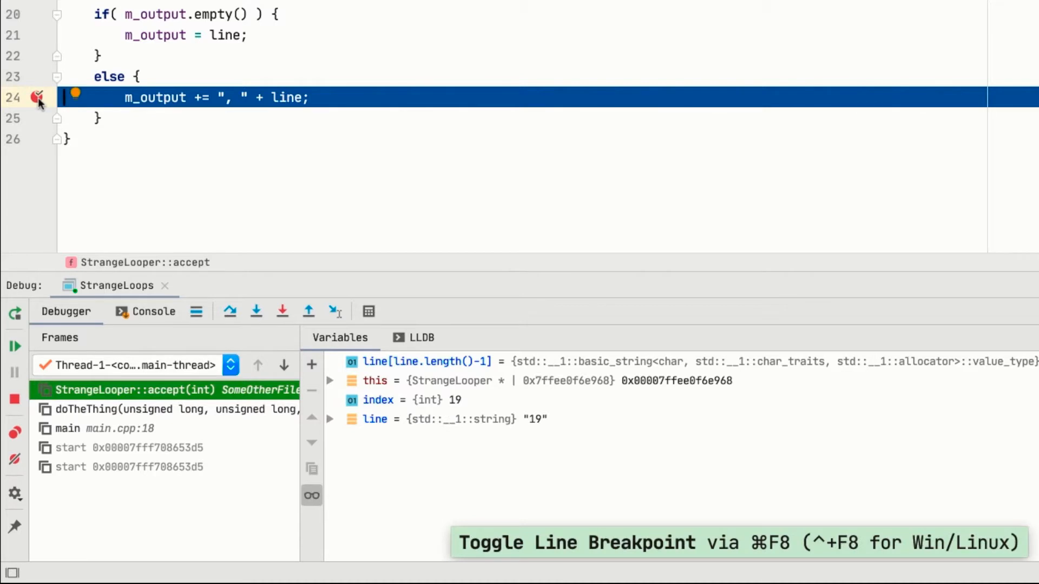
{"action": "left_click", "coordinate": [38, 98]}
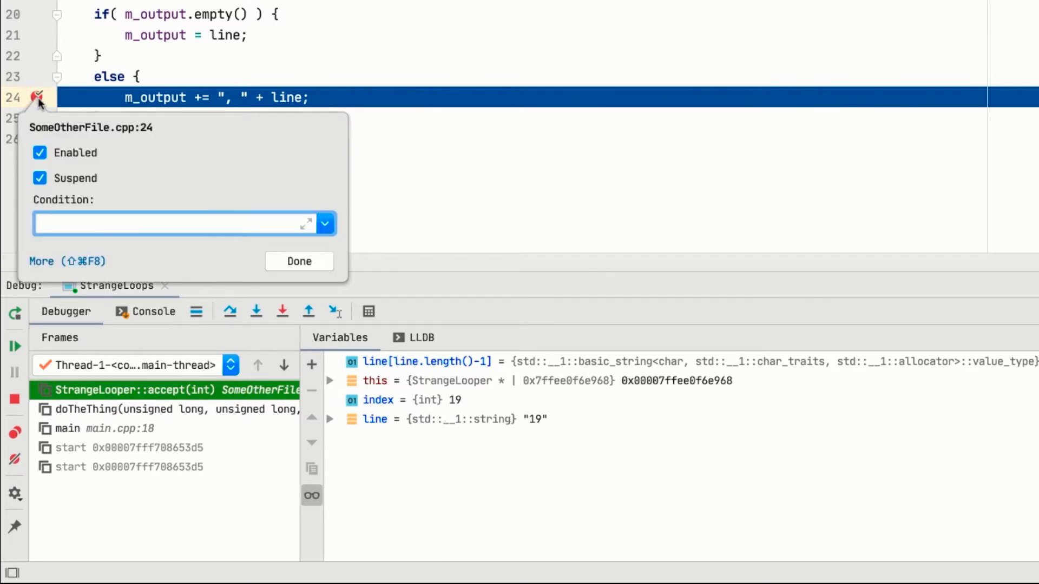
{"action": "left_click", "coordinate": [40, 153]}
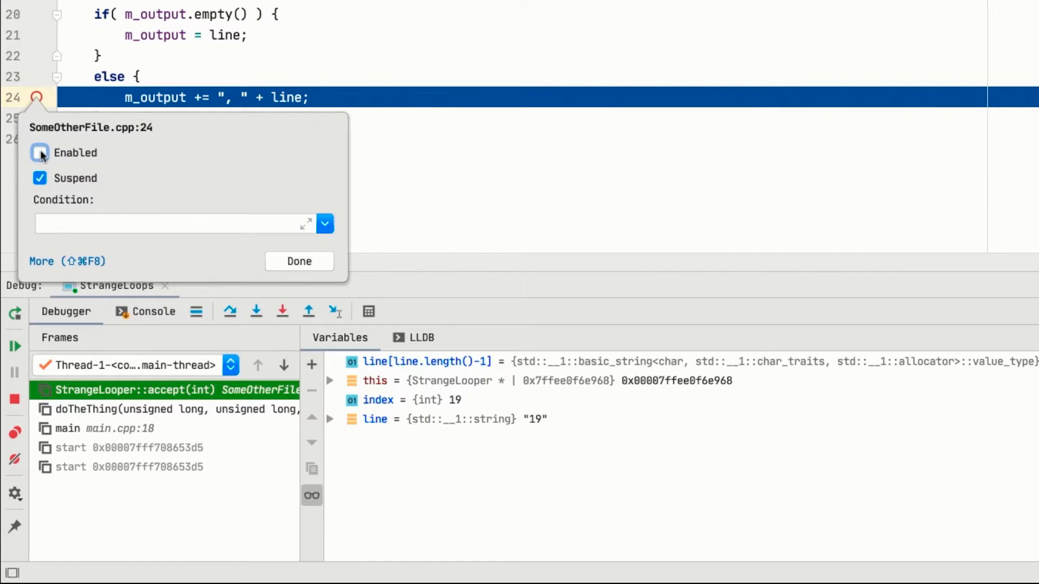
{"action": "left_click", "coordinate": [40, 153]}
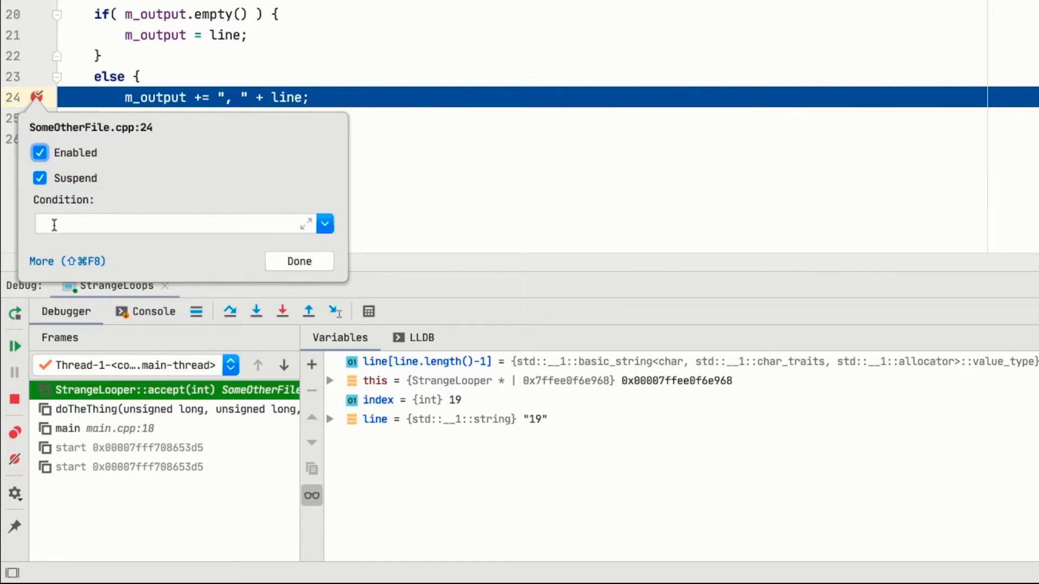
Give the line 24 breakpoint the condition m_output.length() > 5 and resume the program
{"action": "type", "text": "m_output"}
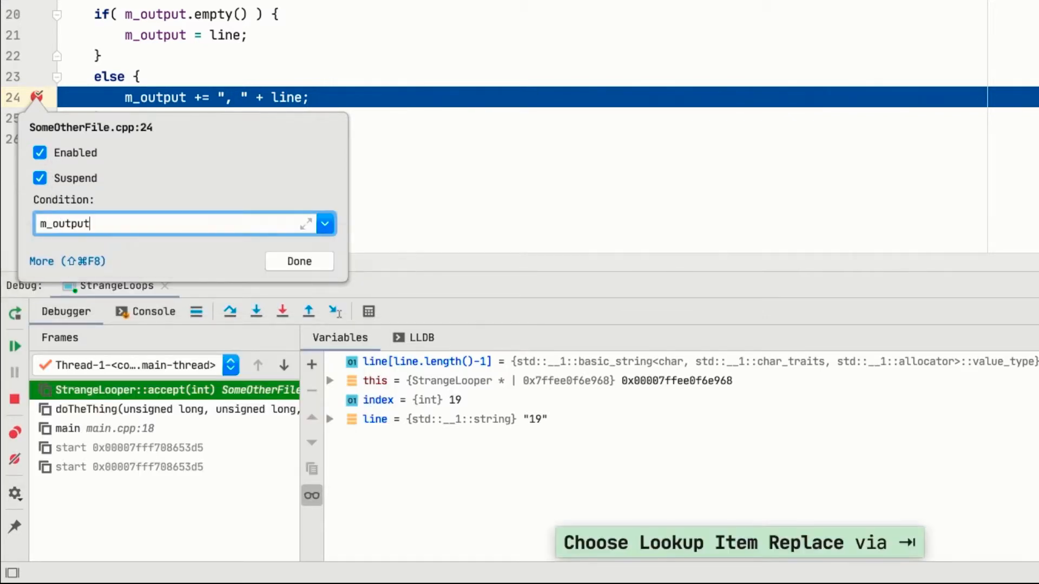
{"action": "type", "text": ".length()"}
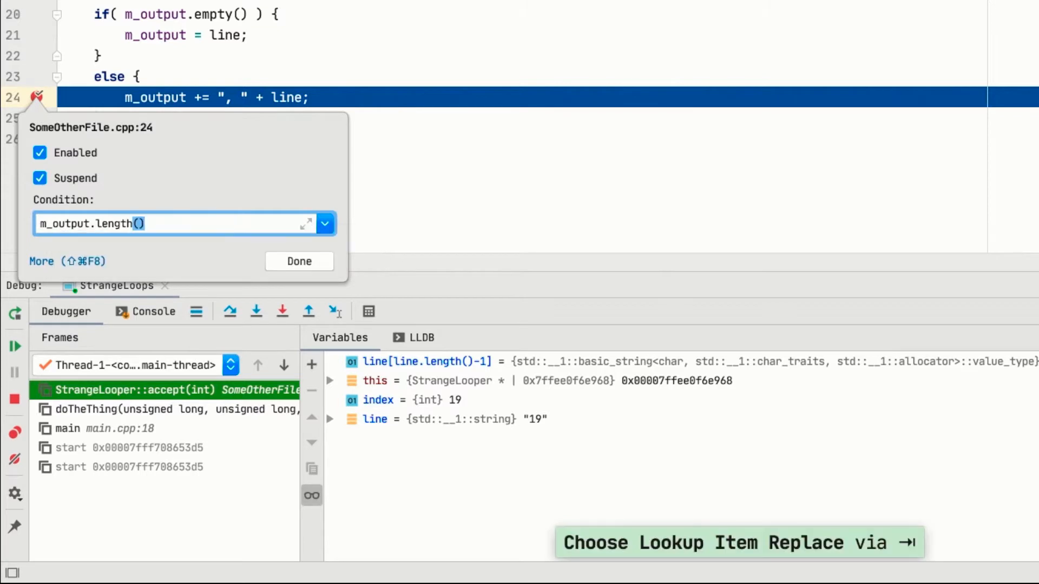
{"action": "left_click", "coordinate": [298, 260]}
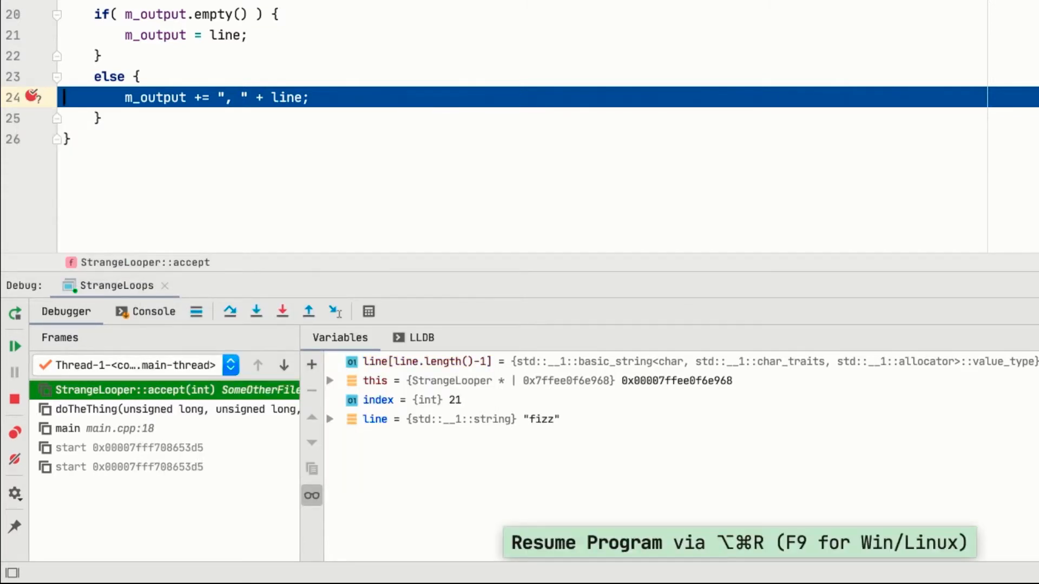
{"action": "left_click", "coordinate": [28, 97]}
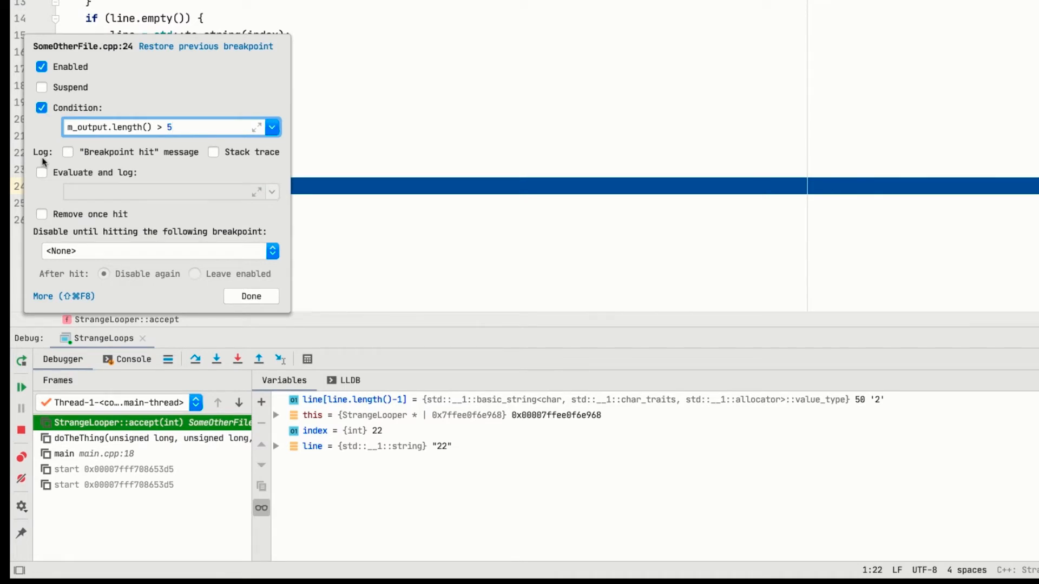
Make the line 24 breakpoint evaluate and log 'line', resume, and view the Console output
{"action": "left_click", "coordinate": [67, 151]}
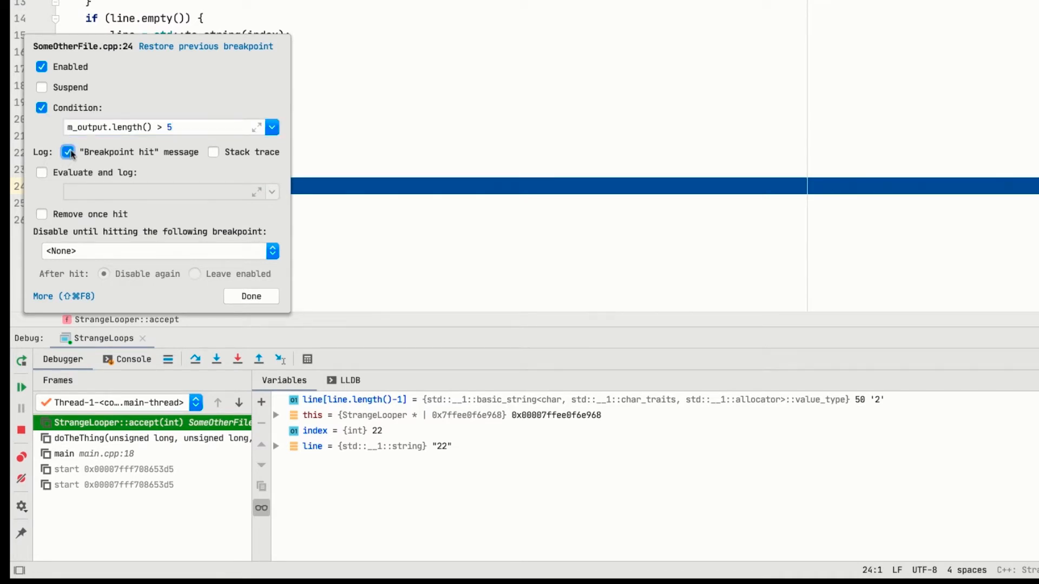
{"action": "left_click", "coordinate": [214, 152]}
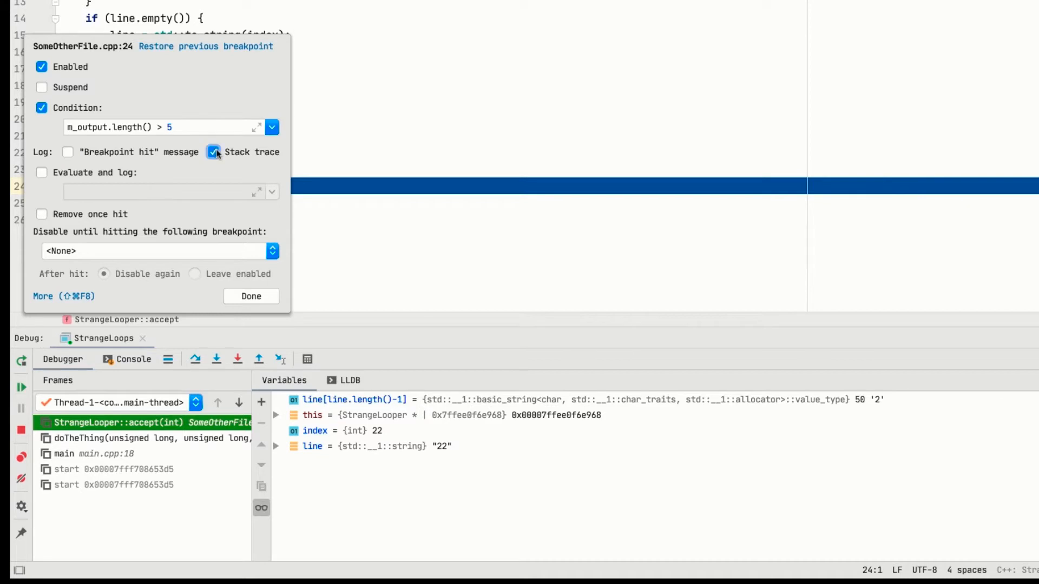
{"action": "left_click", "coordinate": [41, 172]}
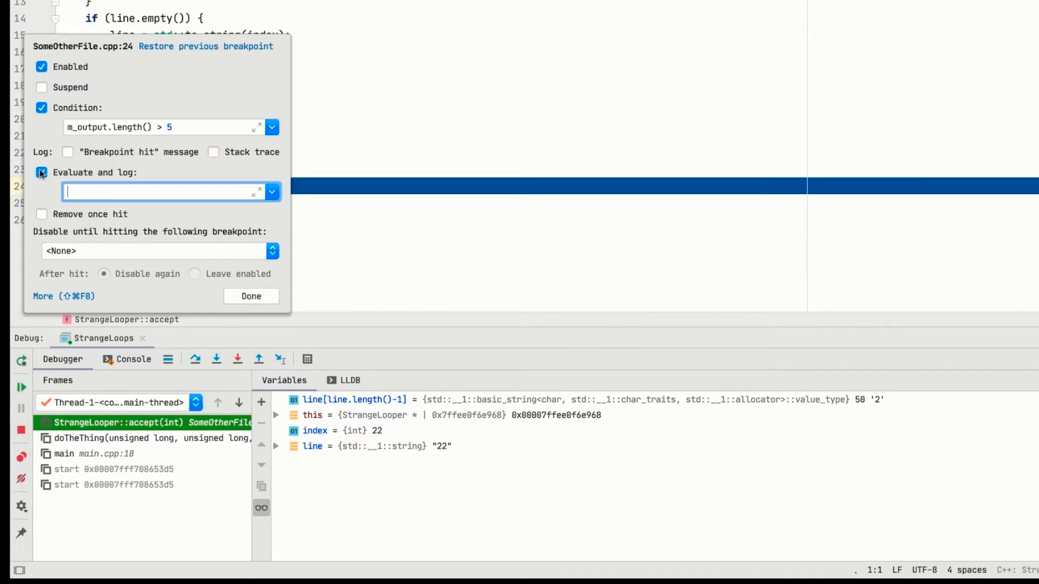
{"action": "left_click", "coordinate": [251, 296]}
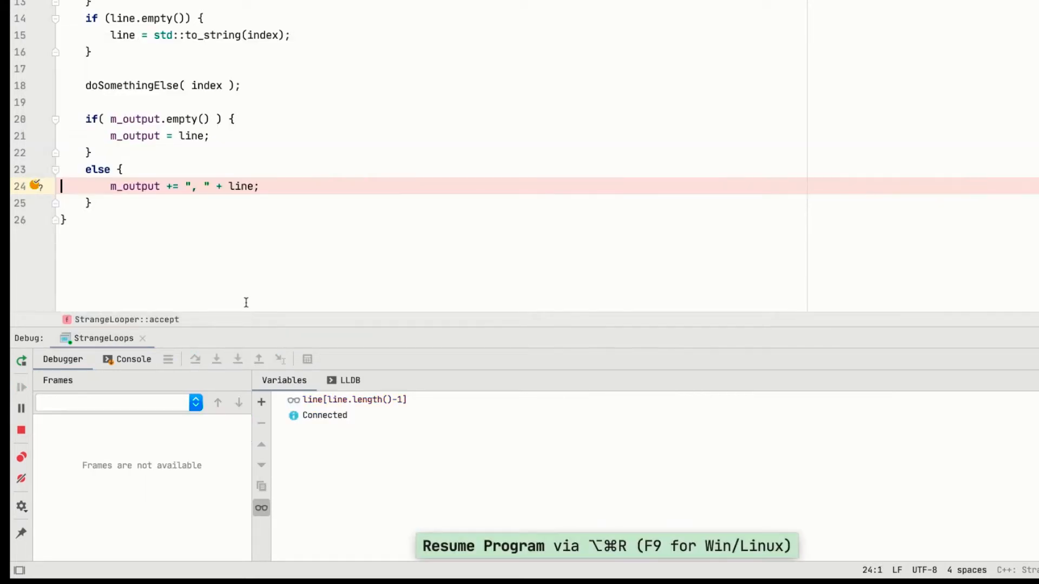
{"action": "left_click", "coordinate": [132, 358]}
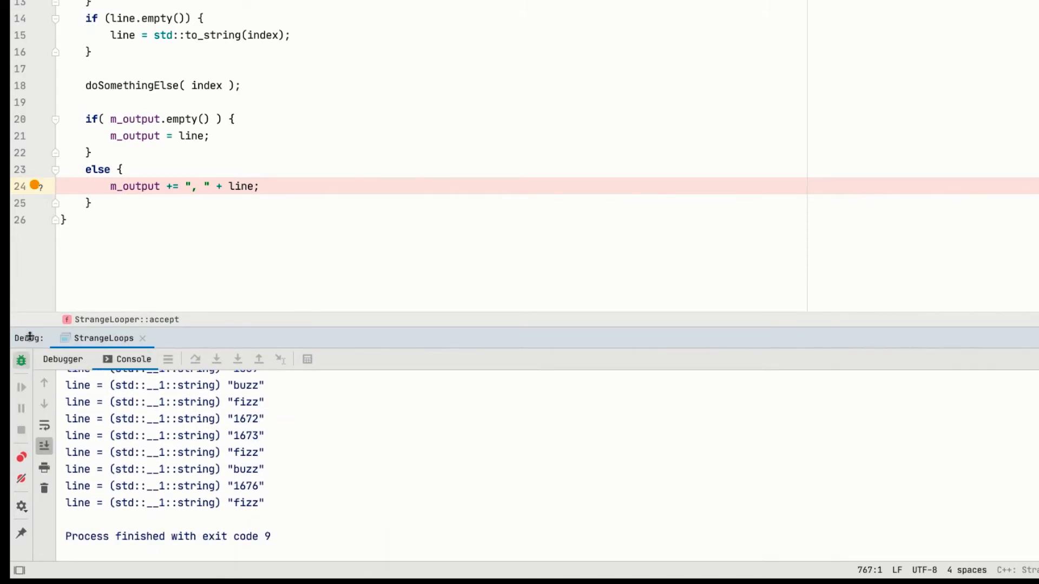
Keep the line 24 breakpoint disabled until the main.cpp:22 breakpoint is hit
{"action": "left_click", "coordinate": [36, 186]}
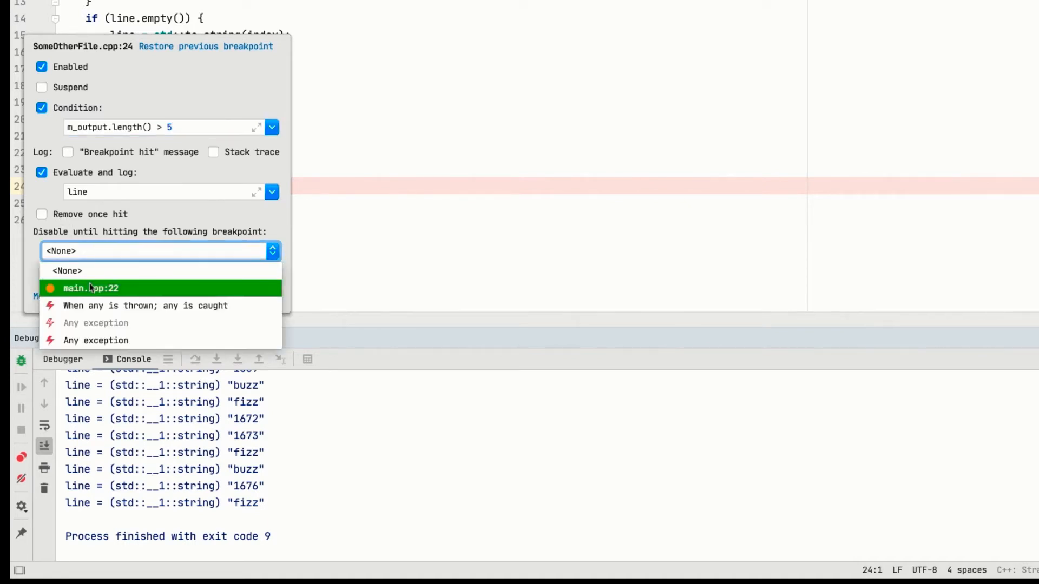
{"action": "left_click", "coordinate": [90, 287]}
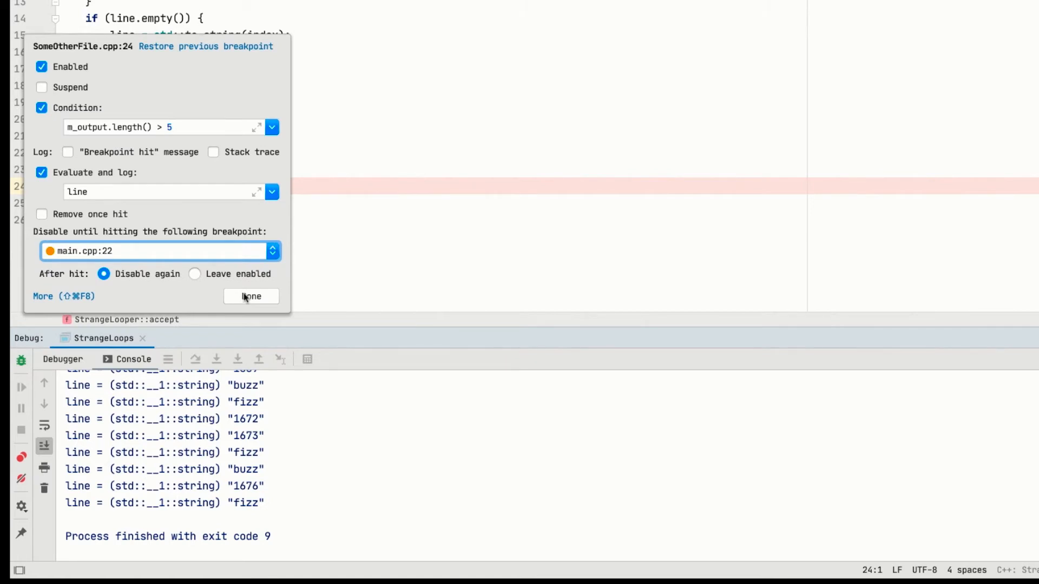
{"action": "left_click", "coordinate": [251, 296]}
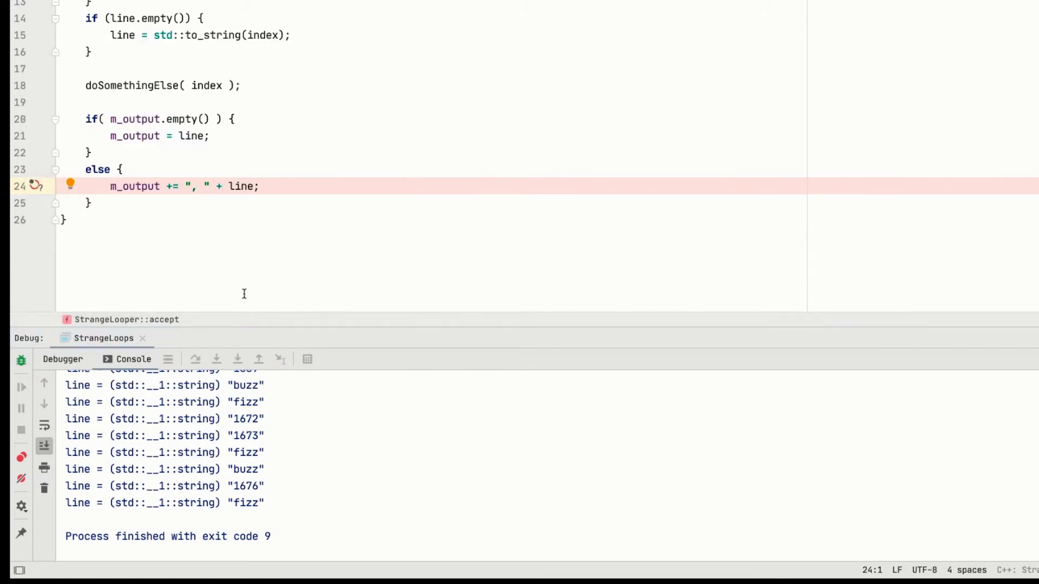
{"action": "mouse_move", "coordinate": [90, 215]}
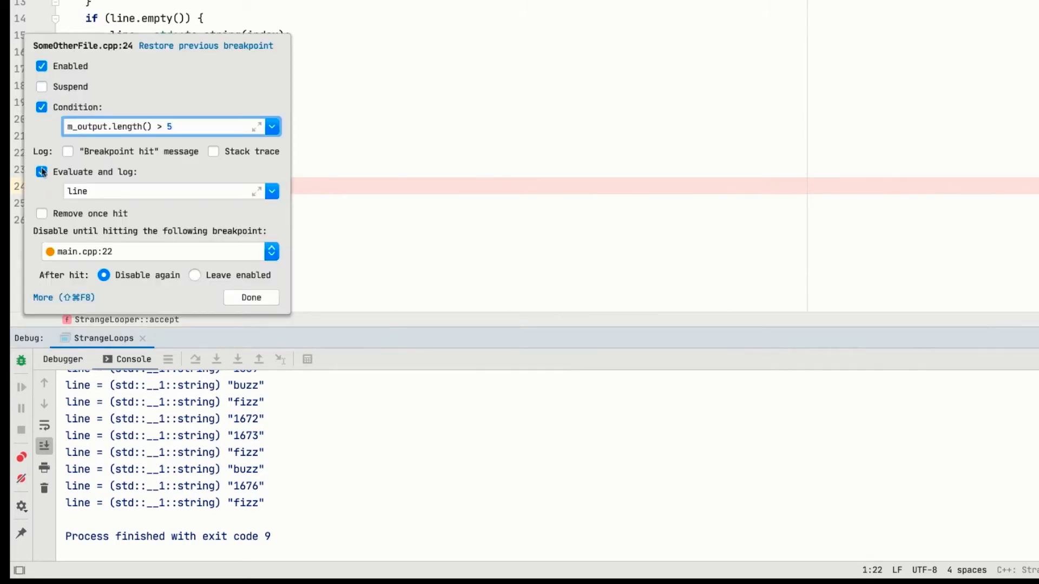
Turn Suspend back on for line 24, then select the main frame and its main.cpp:22 breakpoint settings
{"action": "left_click", "coordinate": [42, 86]}
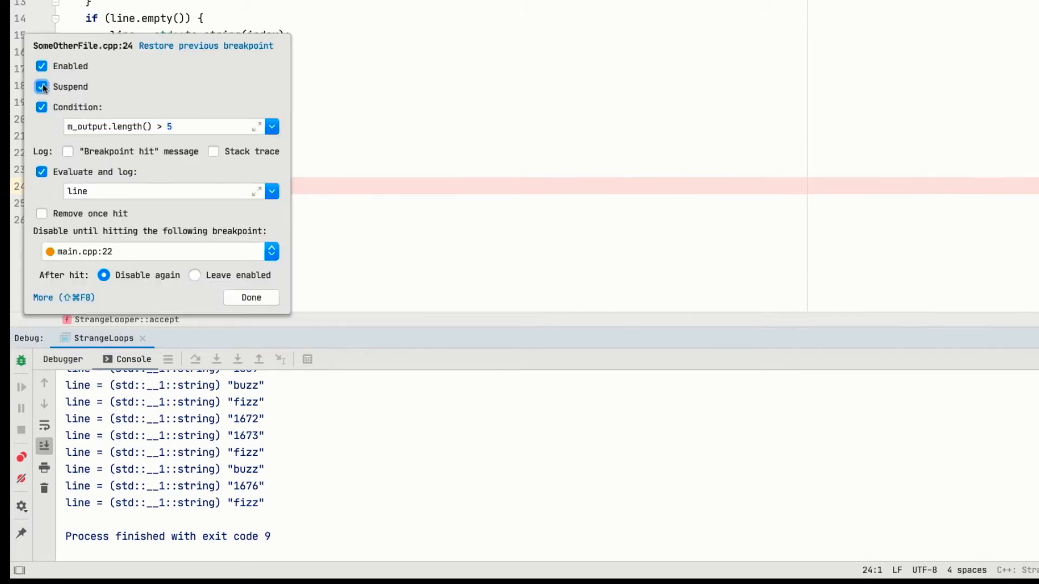
{"action": "left_click", "coordinate": [251, 297]}
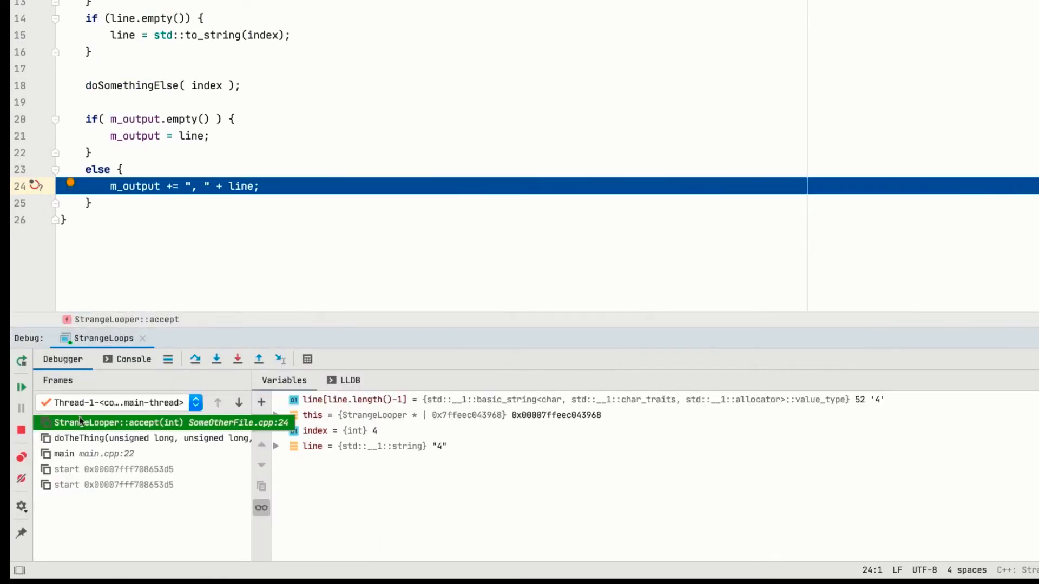
{"action": "left_click", "coordinate": [100, 454]}
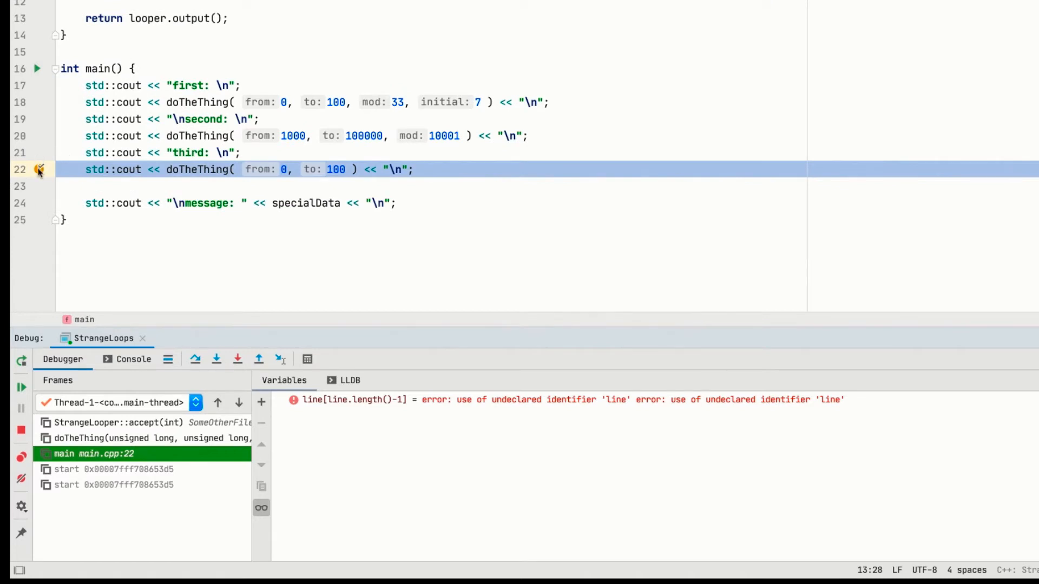
{"action": "left_click", "coordinate": [39, 169]}
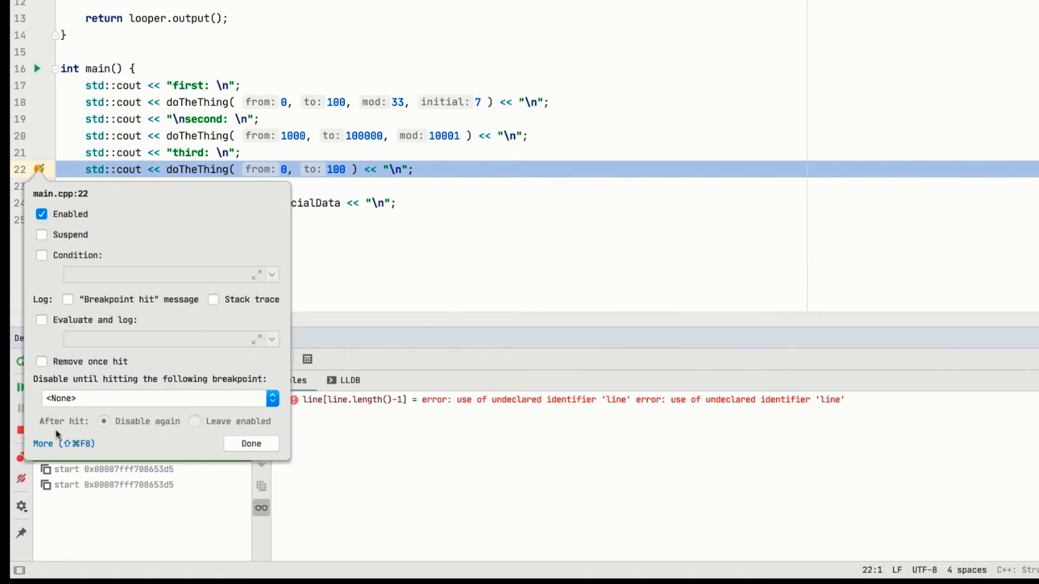
Inspect the SomeOtherFile.cpp:24, main.cpp:22 and any-exception breakpoints in the Breakpoints dialog, then close it
{"action": "left_click", "coordinate": [42, 444]}
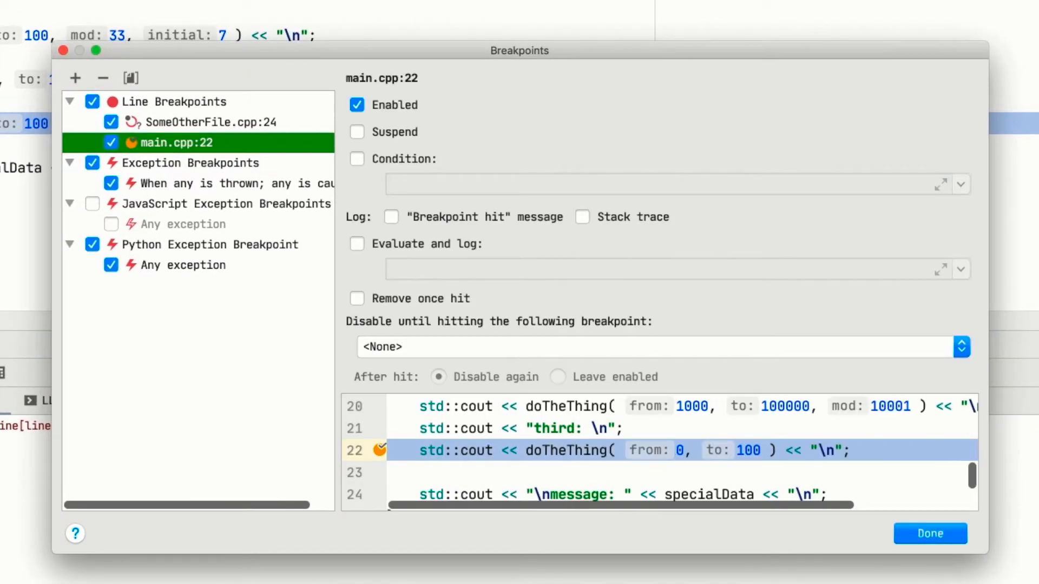
{"action": "left_click", "coordinate": [186, 121]}
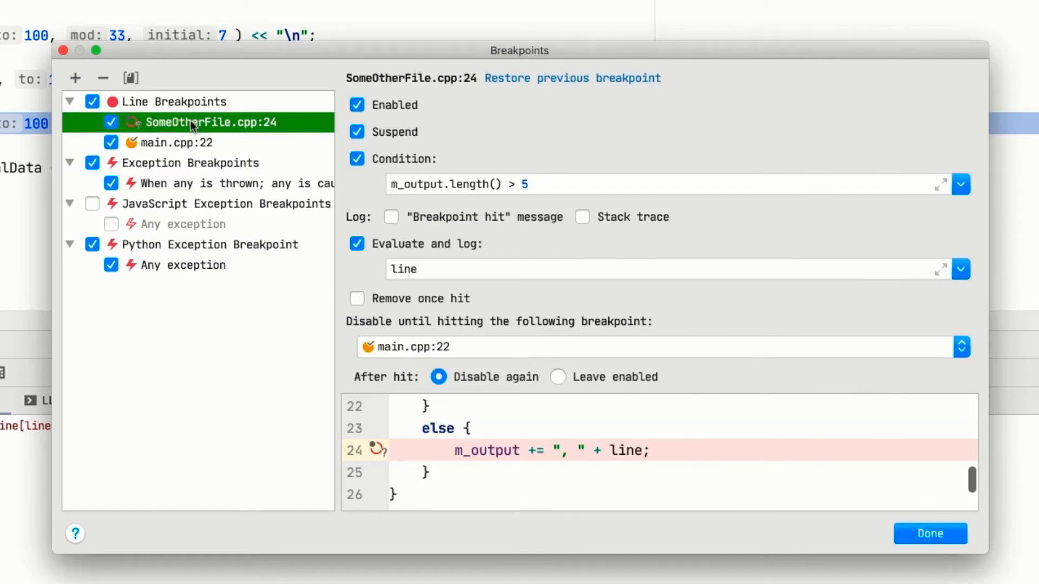
{"action": "left_click", "coordinate": [178, 142]}
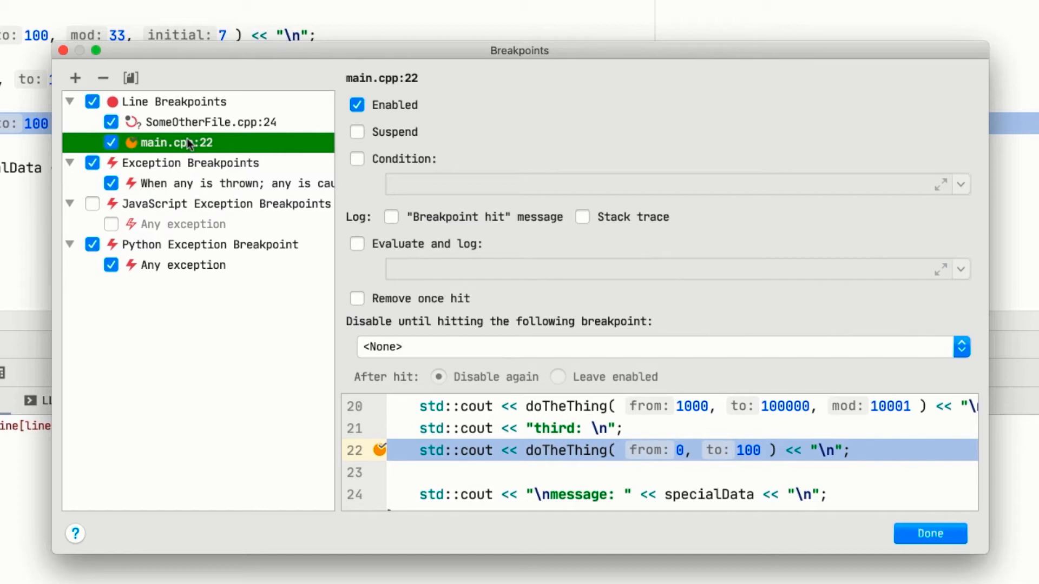
{"action": "left_click", "coordinate": [238, 183]}
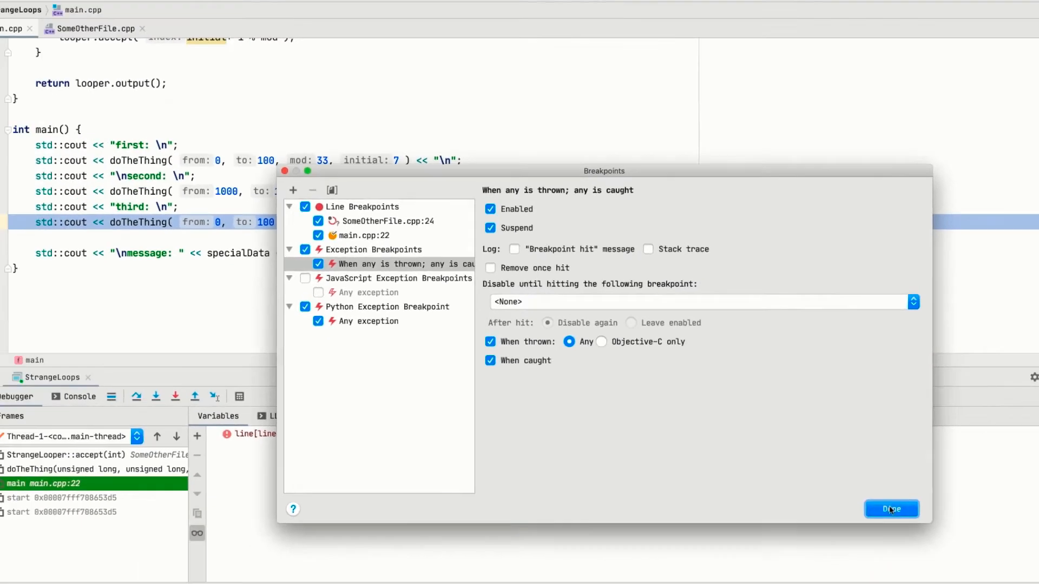
{"action": "left_click", "coordinate": [891, 509]}
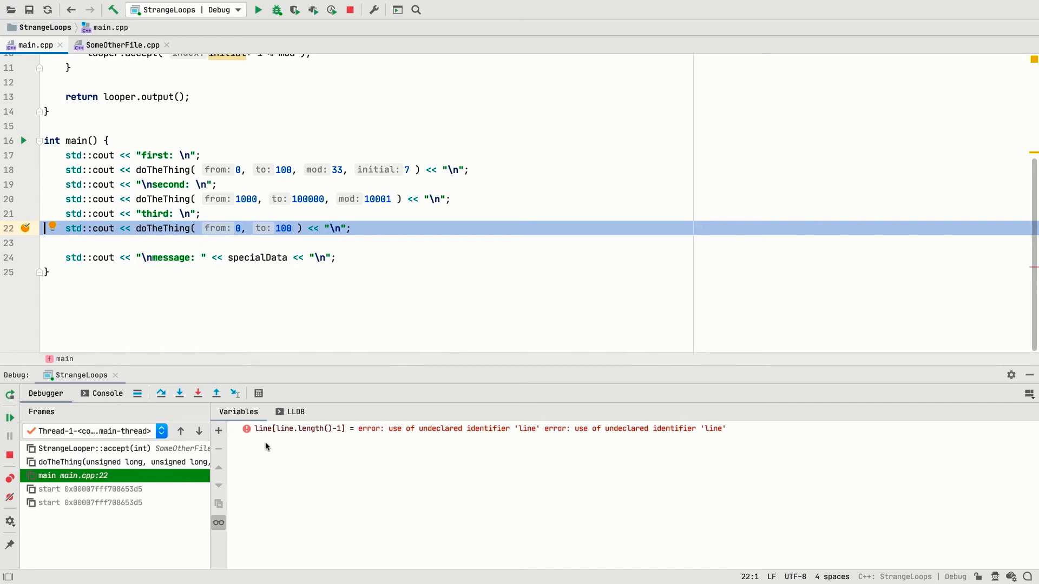
Add a write watchpoint on specialData[0] from the paused SomeOtherFile code
{"action": "left_click", "coordinate": [94, 449]}
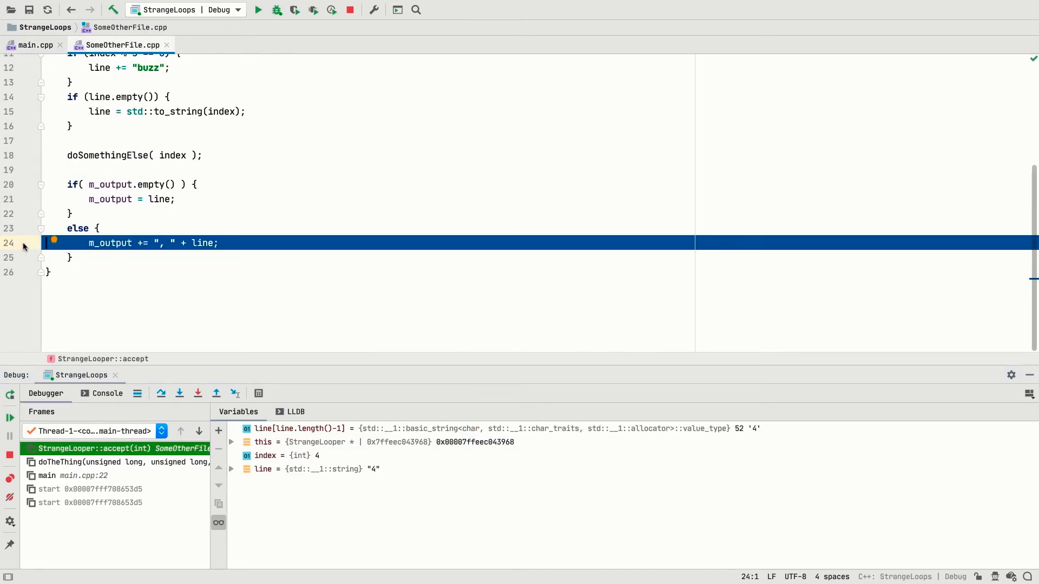
{"action": "mouse_move", "coordinate": [91, 221]}
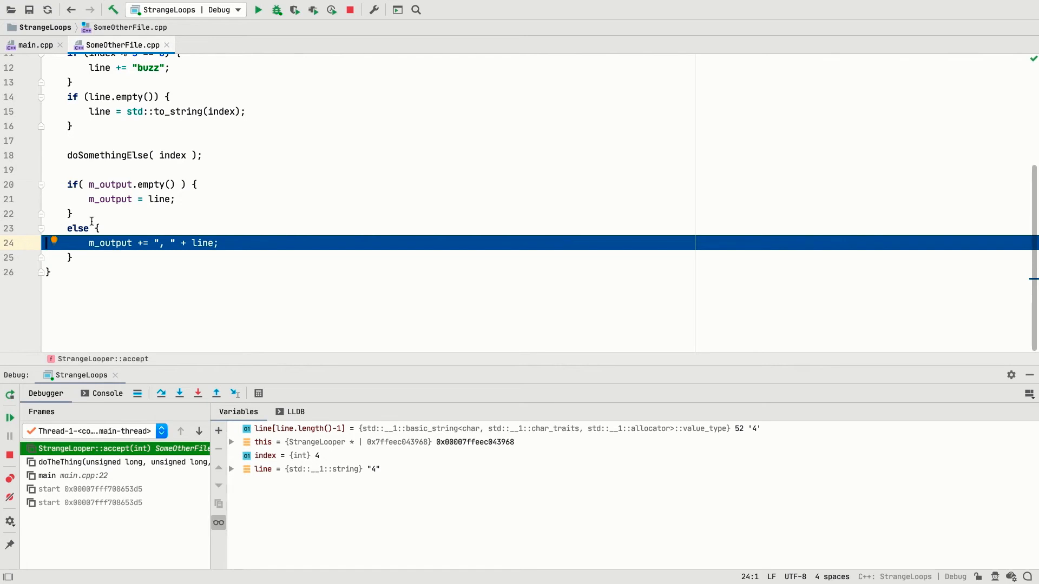
{"action": "scroll", "scroll_direction": "up", "scroll_amount": 3}
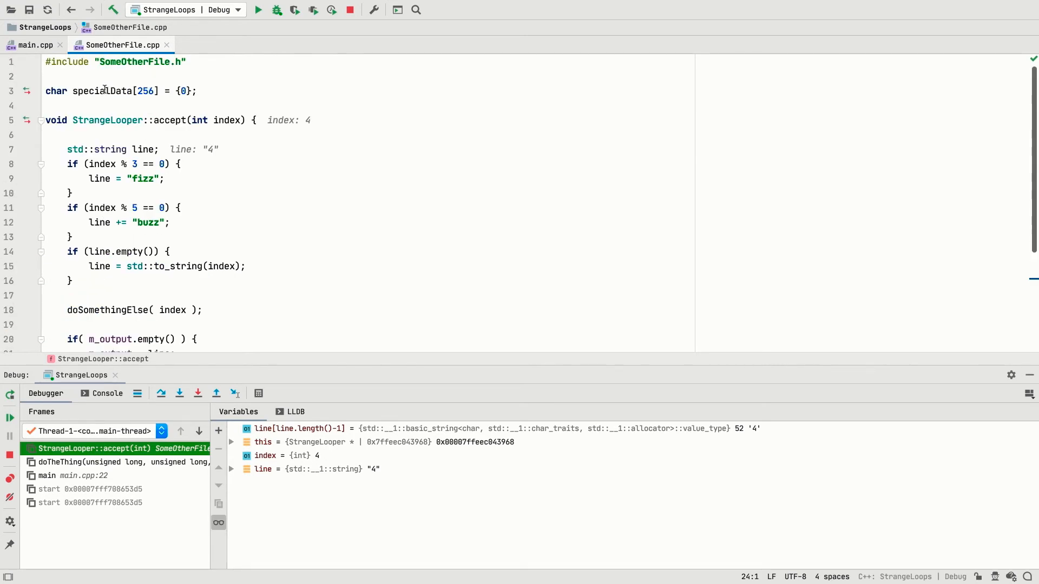
{"action": "mouse_move", "coordinate": [101, 91]}
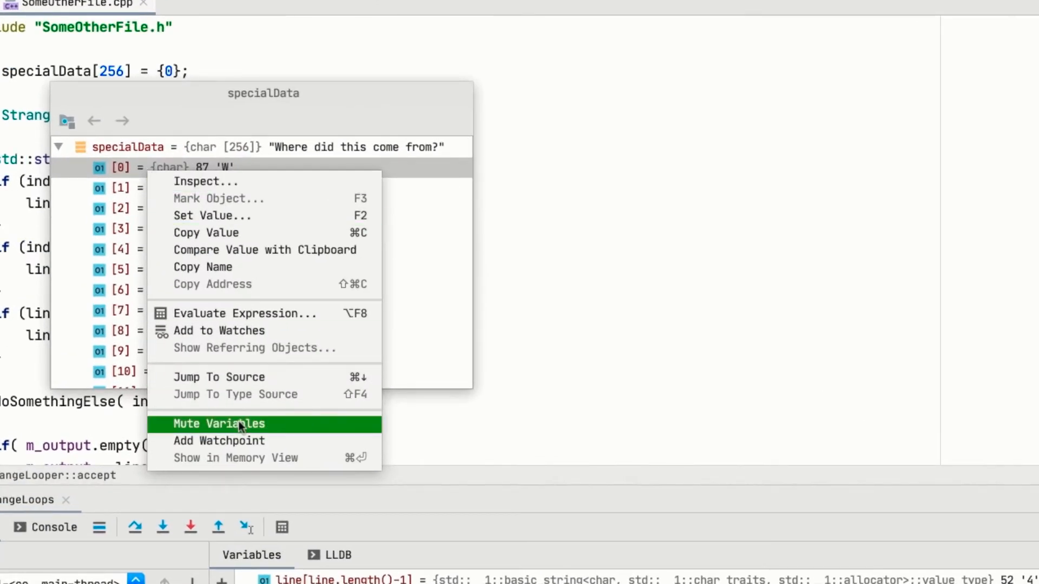
{"action": "left_click", "coordinate": [218, 440]}
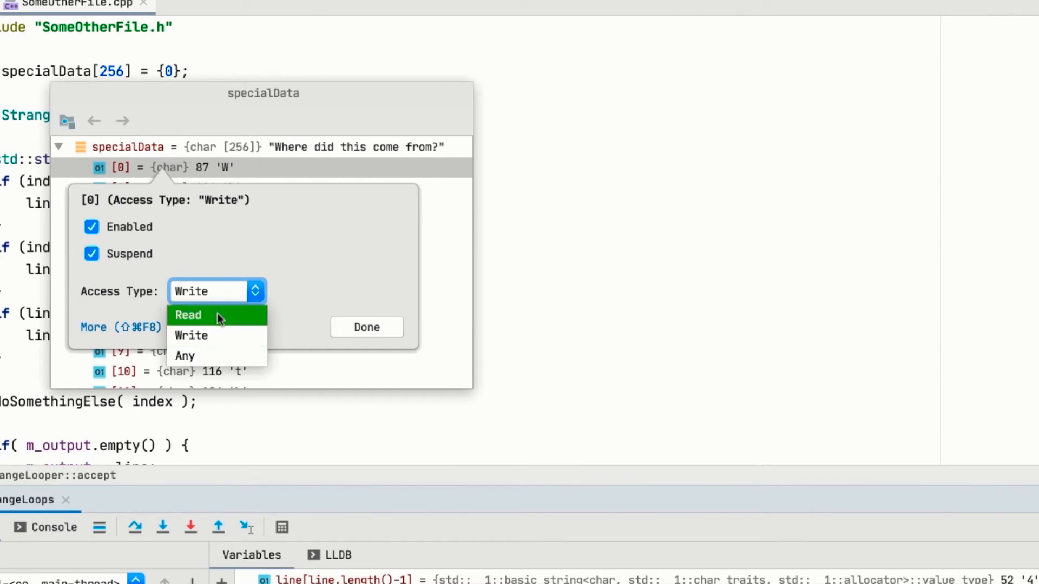
{"action": "left_click", "coordinate": [191, 335]}
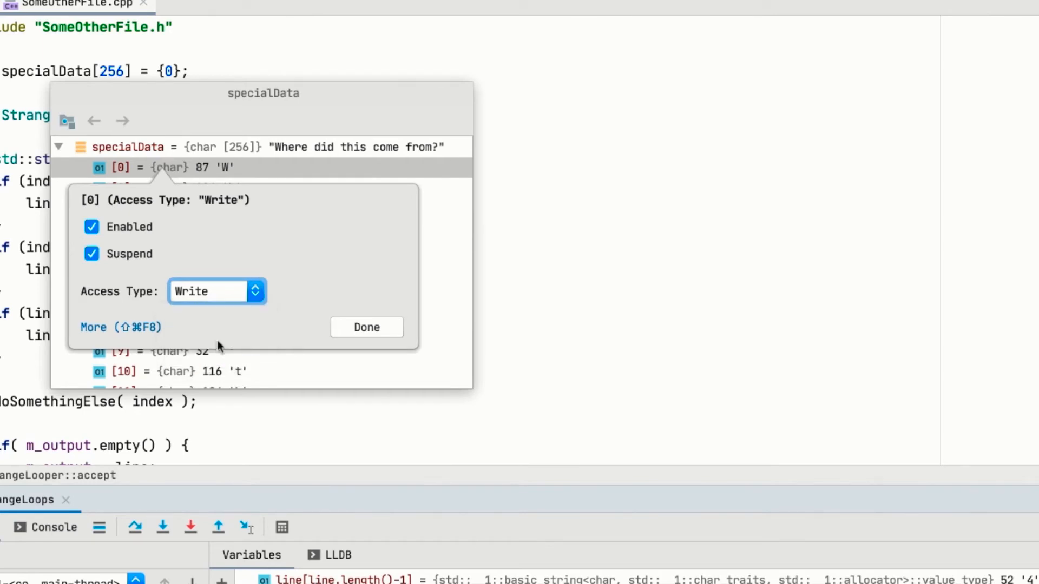
{"action": "left_click", "coordinate": [366, 327]}
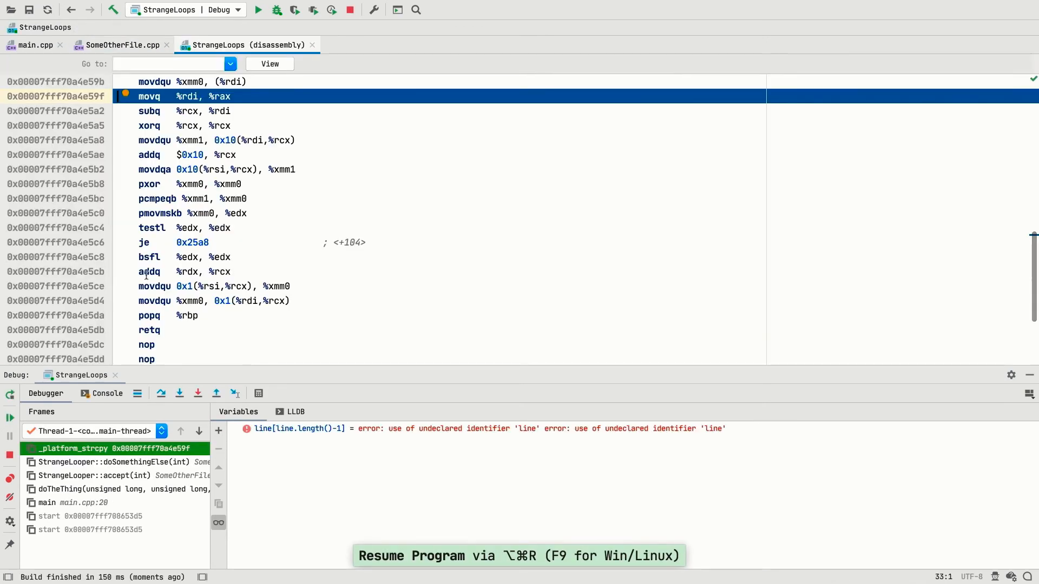
Stop the debug session and run ./StrangeLoops in the terminal
{"action": "left_click", "coordinate": [132, 461]}
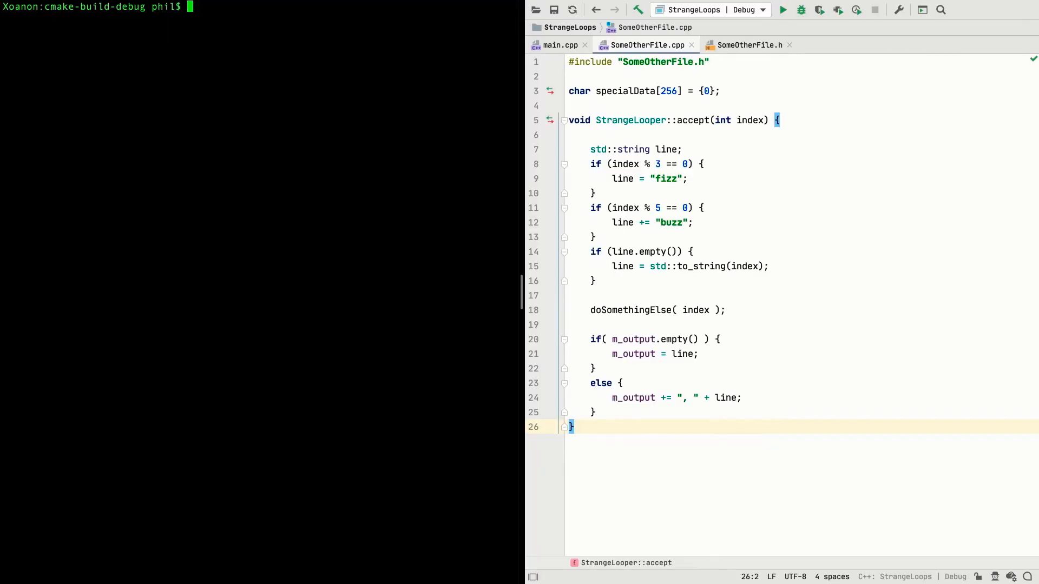
{"action": "type", "text": "./St"}
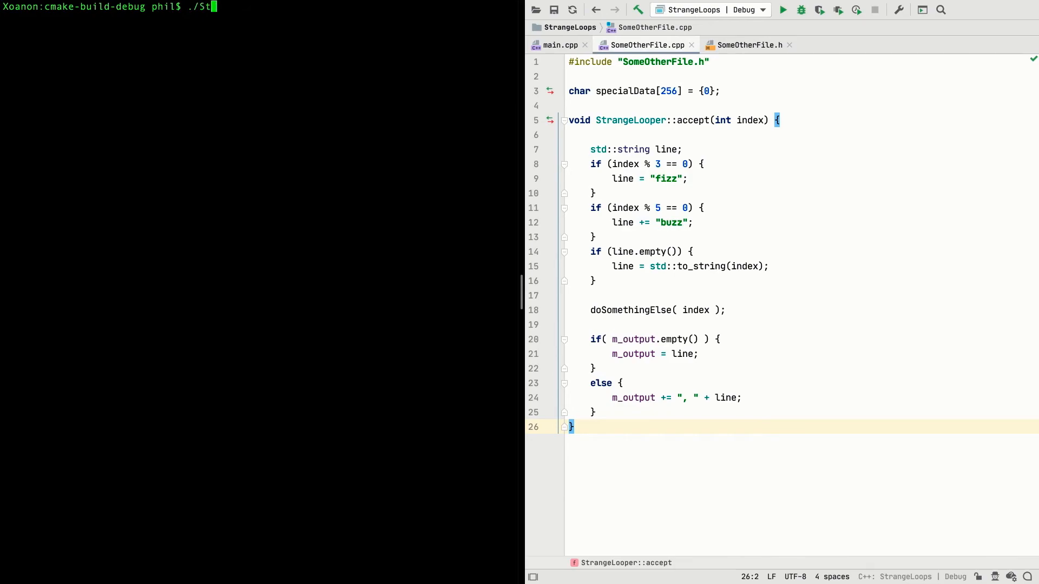
{"action": "key", "text": "Return"}
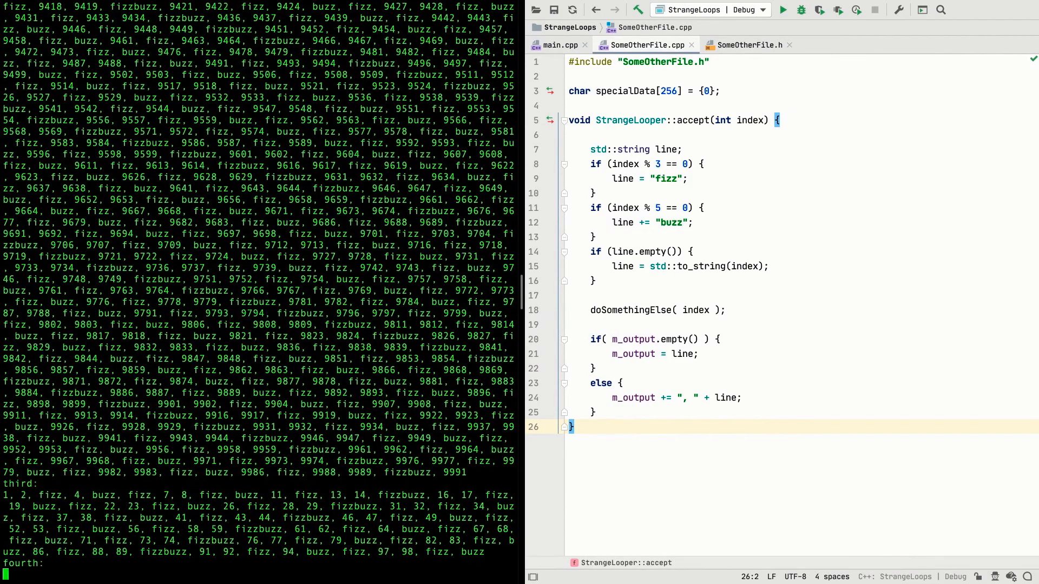
Attach to the running StrangeLoops process via Run > Attach to Process, filtering by 'stran'
{"action": "left_click", "coordinate": [276, 6]}
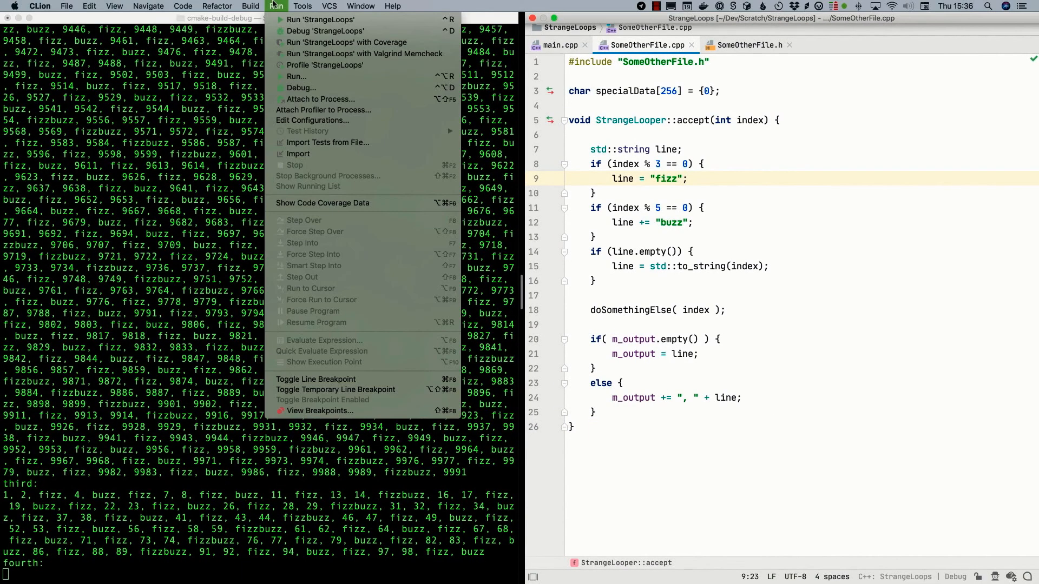
{"action": "mouse_move", "coordinate": [319, 99]}
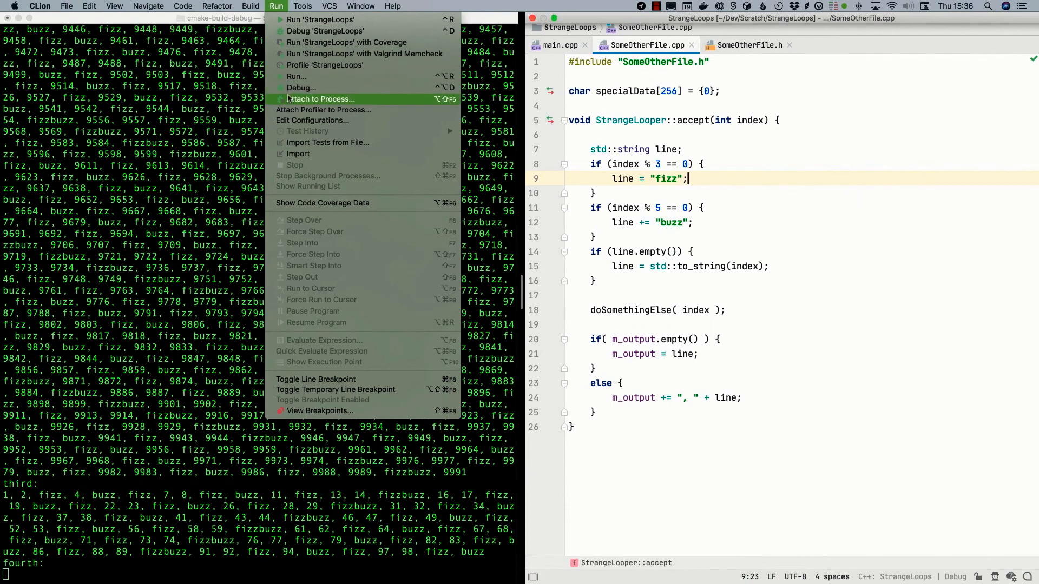
{"action": "left_click", "coordinate": [321, 98]}
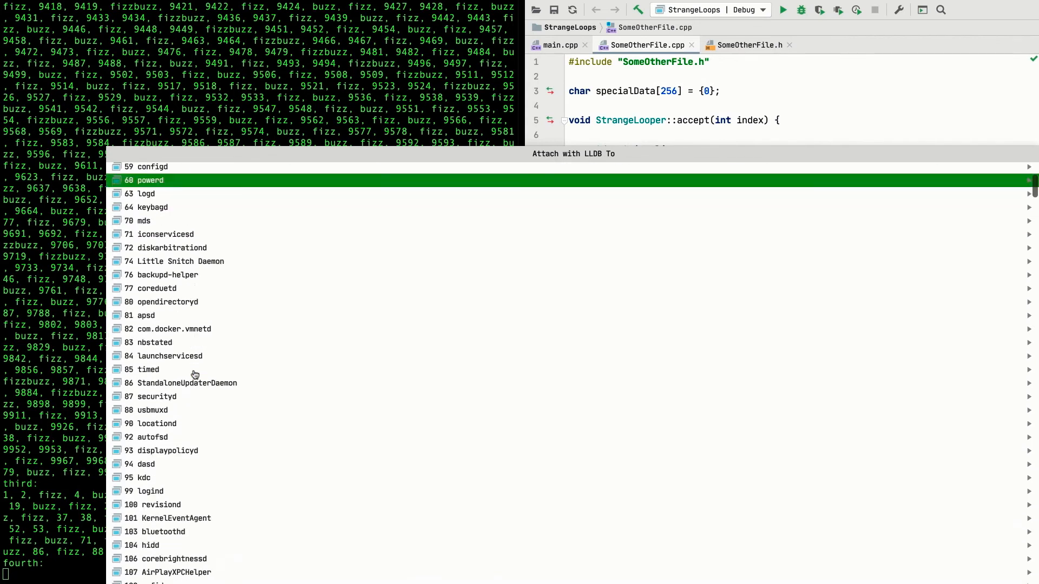
{"action": "type", "text": "stran"}
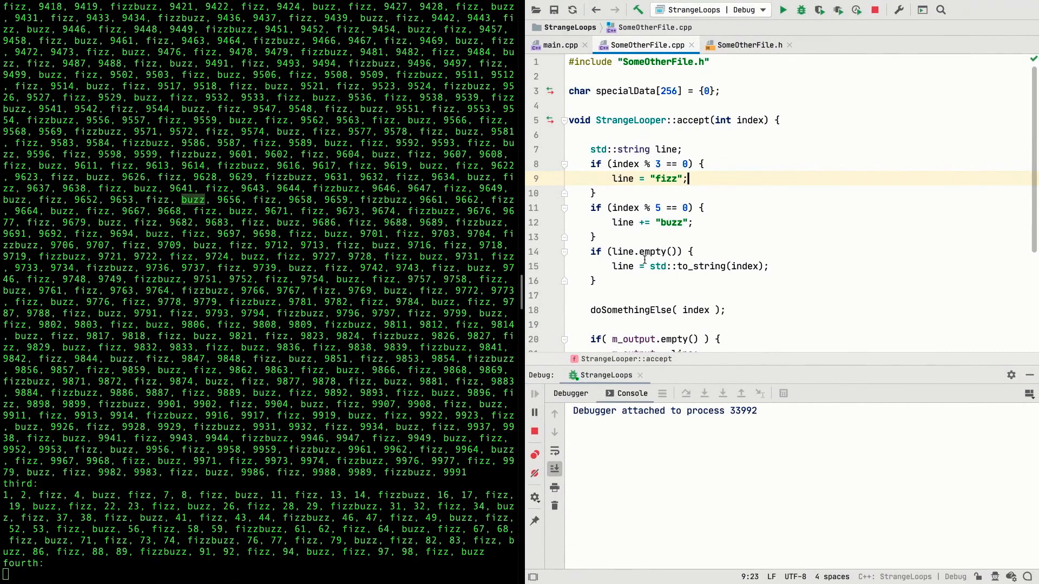
{"action": "left_click", "coordinate": [550, 310]}
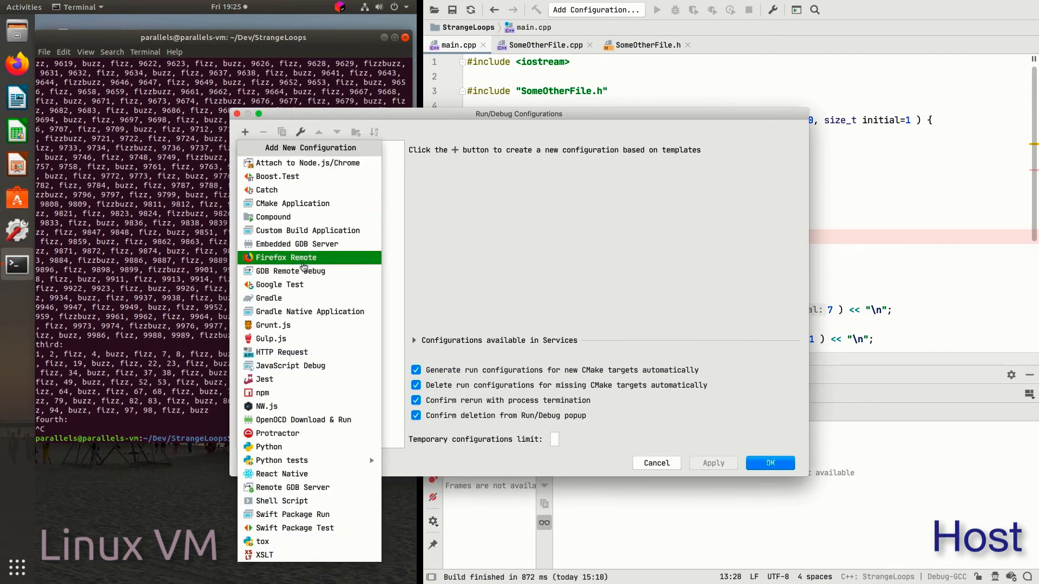
Add a GDB Remote Debug configuration 'GDBRemote' targeting 192.168.149.201:8080 with the StrangeLoops symbol file
{"action": "left_click", "coordinate": [290, 271]}
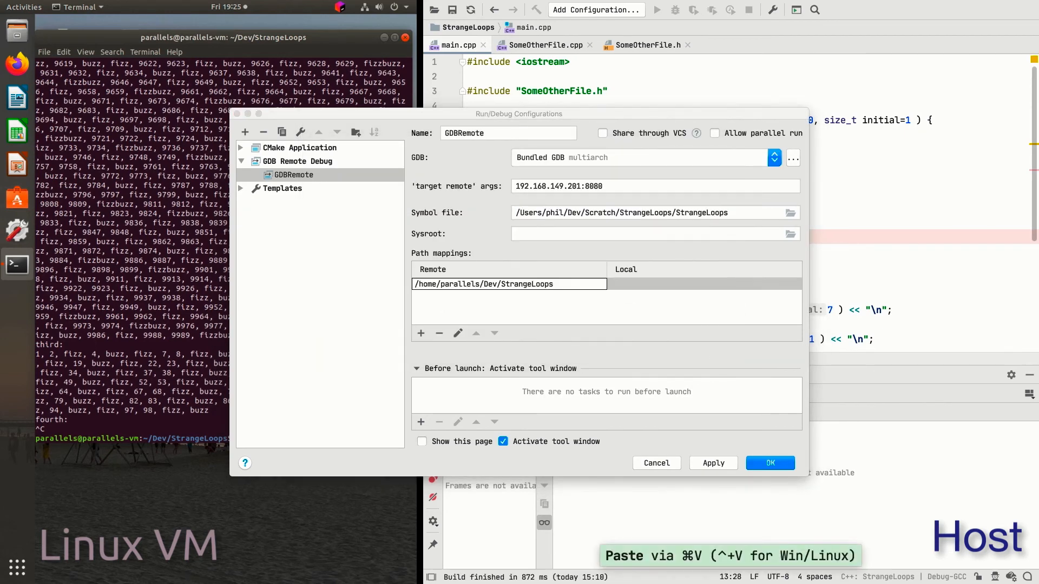
{"action": "left_click", "coordinate": [768, 462]}
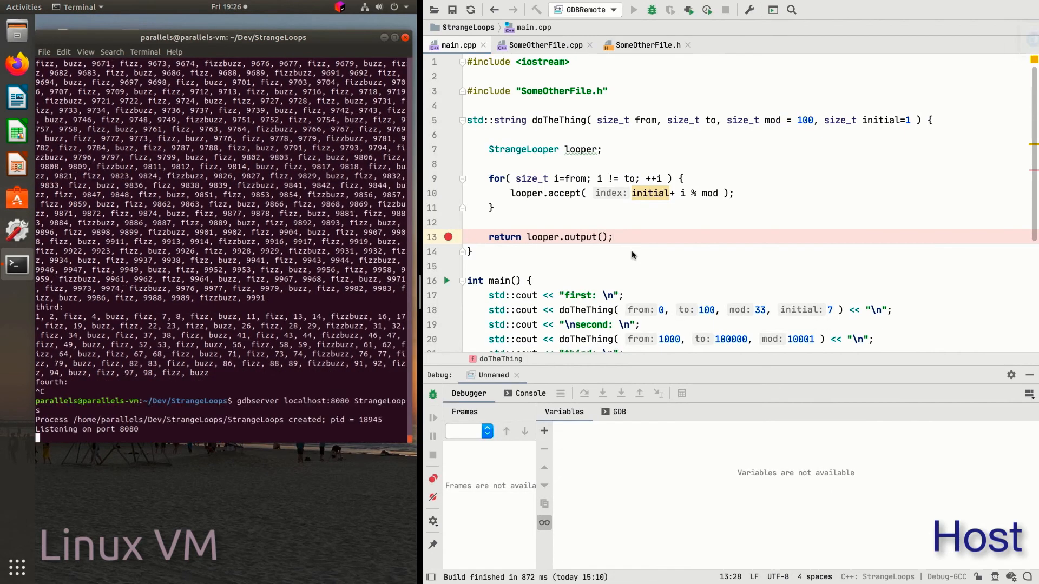
Add an SSH Remote Host toolchain for 192.168.149.201 and a Debug-Remote Host CMake profile using it
{"action": "left_click", "coordinate": [634, 9]}
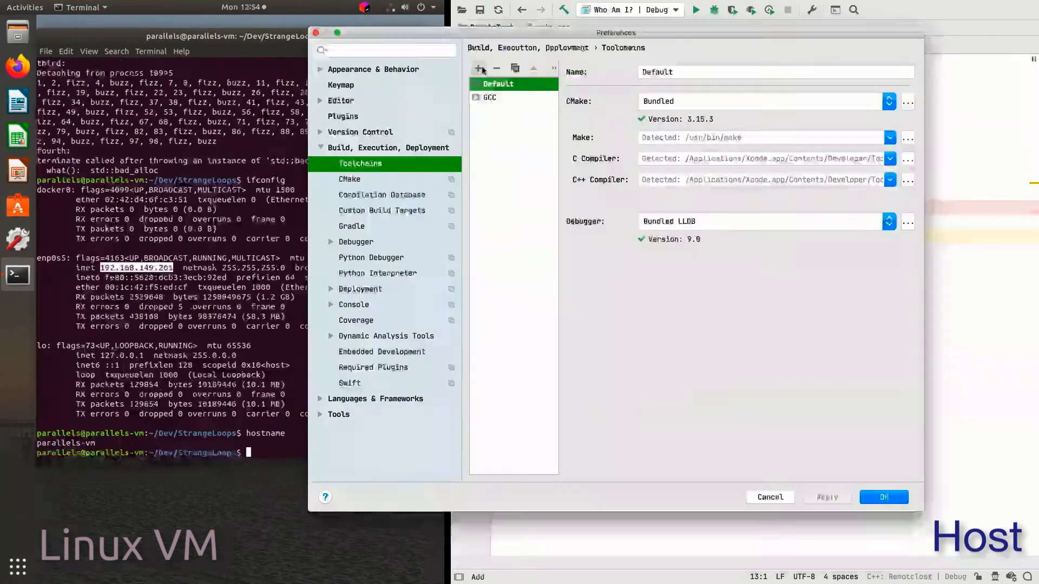
{"action": "left_click", "coordinate": [478, 68]}
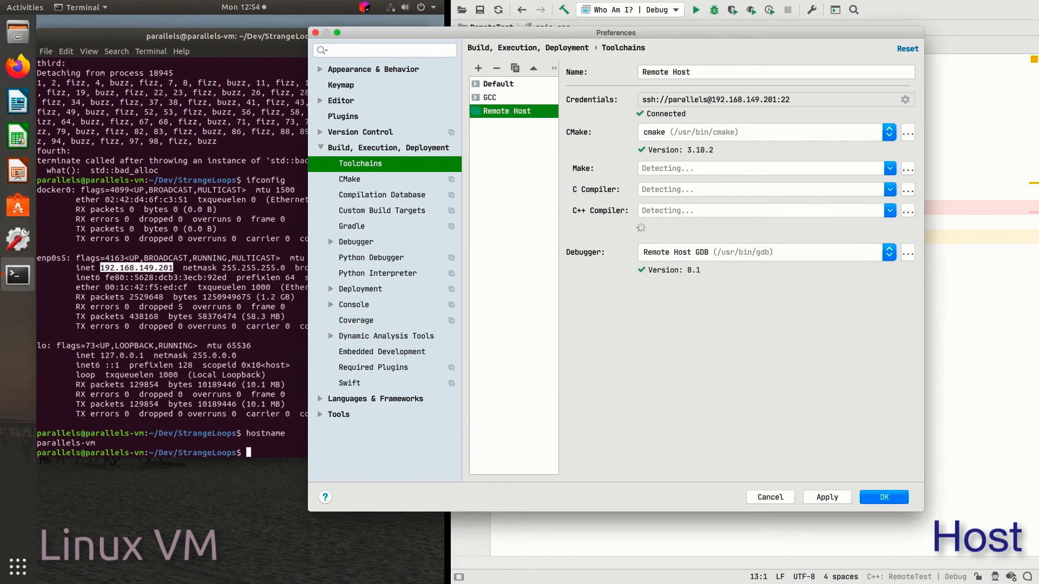
{"action": "left_click", "coordinate": [349, 179]}
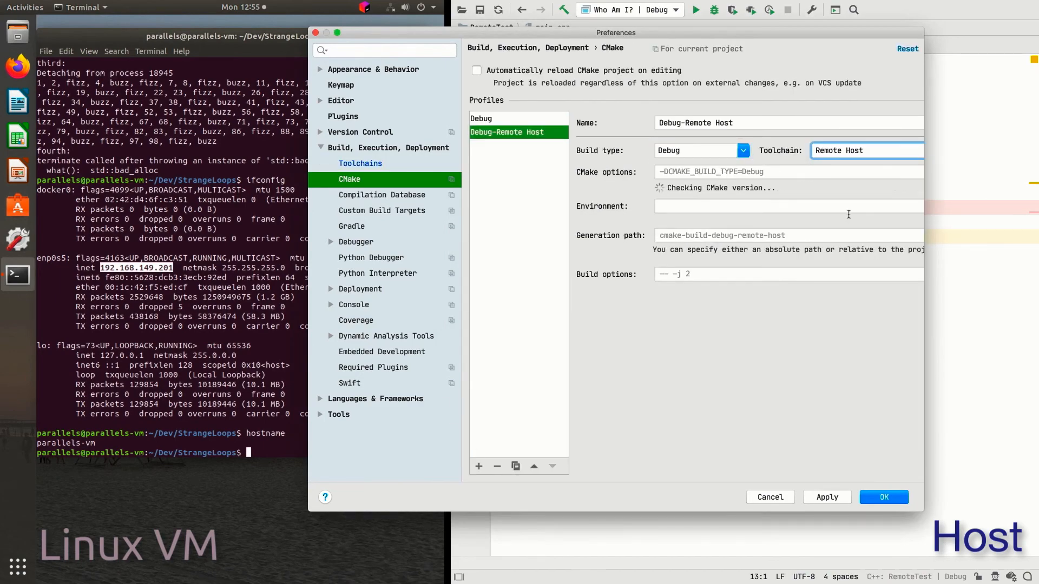
{"action": "left_click", "coordinate": [883, 497]}
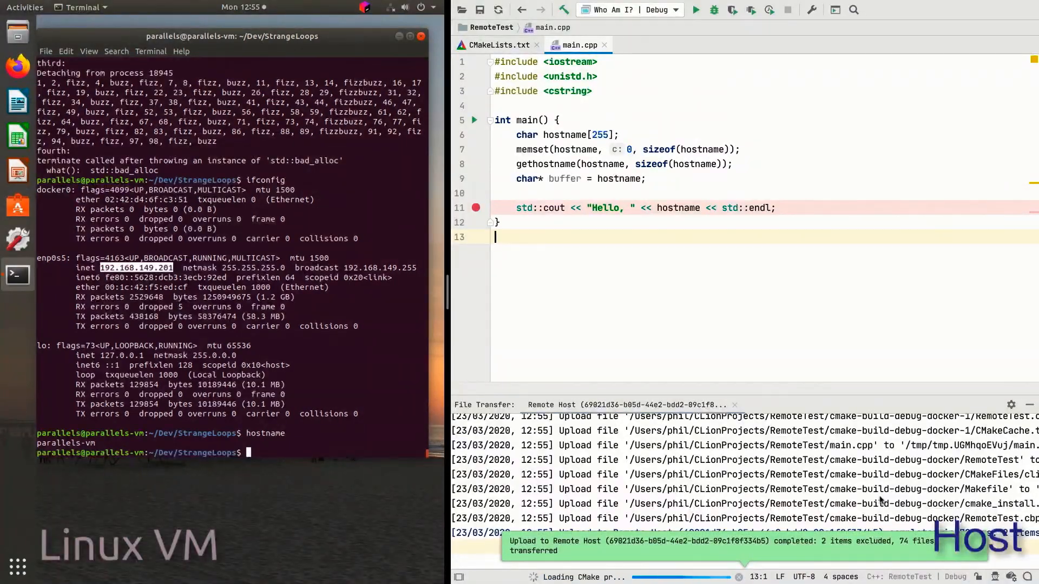
Switch to the Debug-Remote Host profile and debug 'Who Am I?' on the Linux VM
{"action": "type", "text": "cd"}
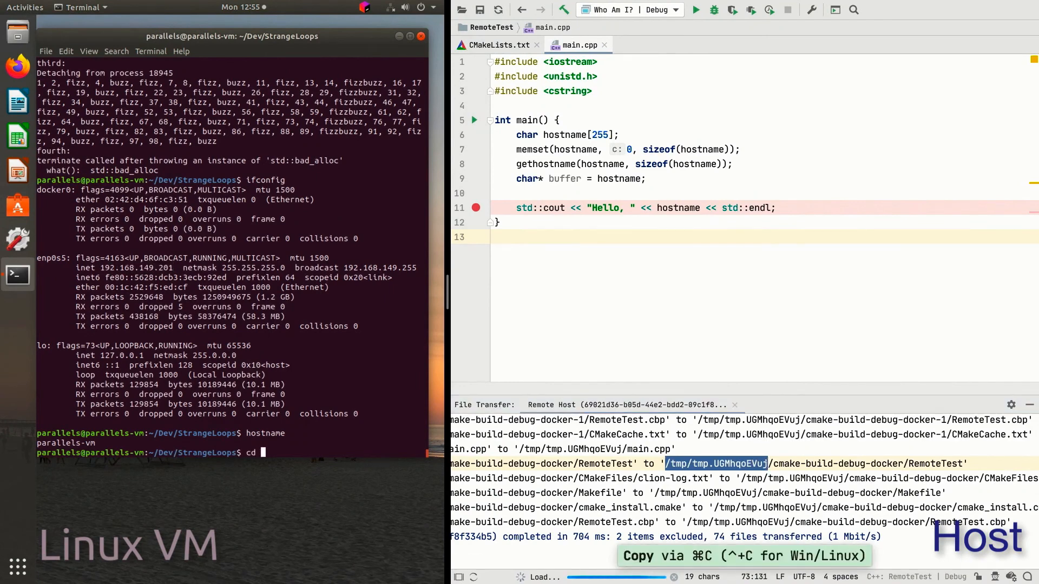
{"action": "left_click", "coordinate": [656, 9]}
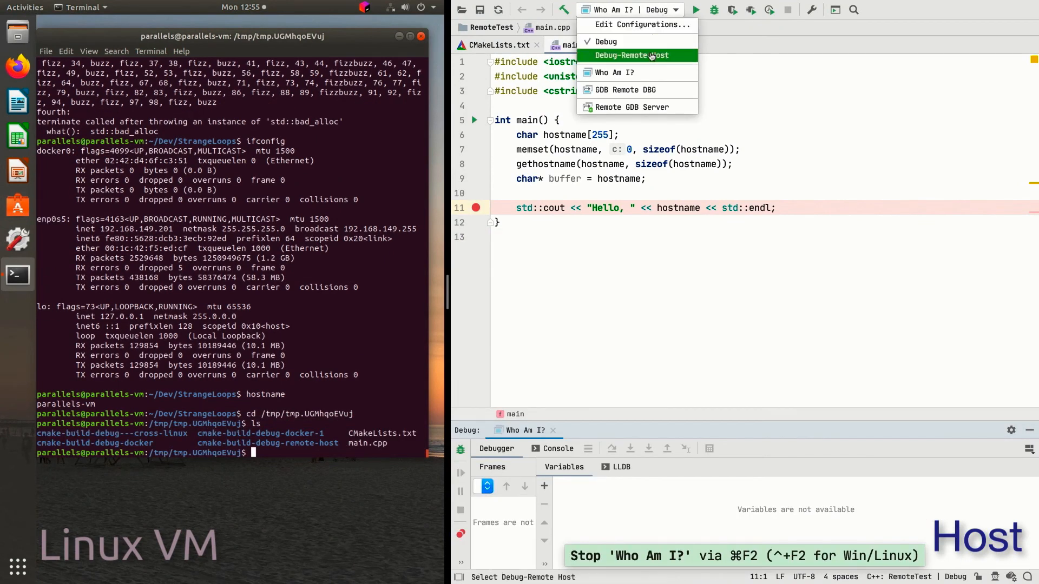
{"action": "left_click", "coordinate": [634, 55]}
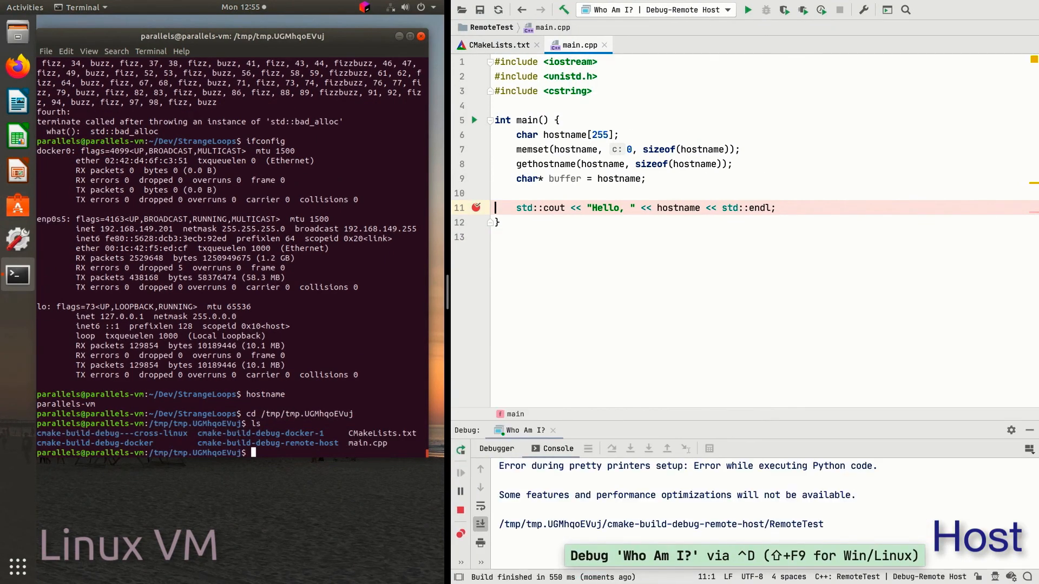